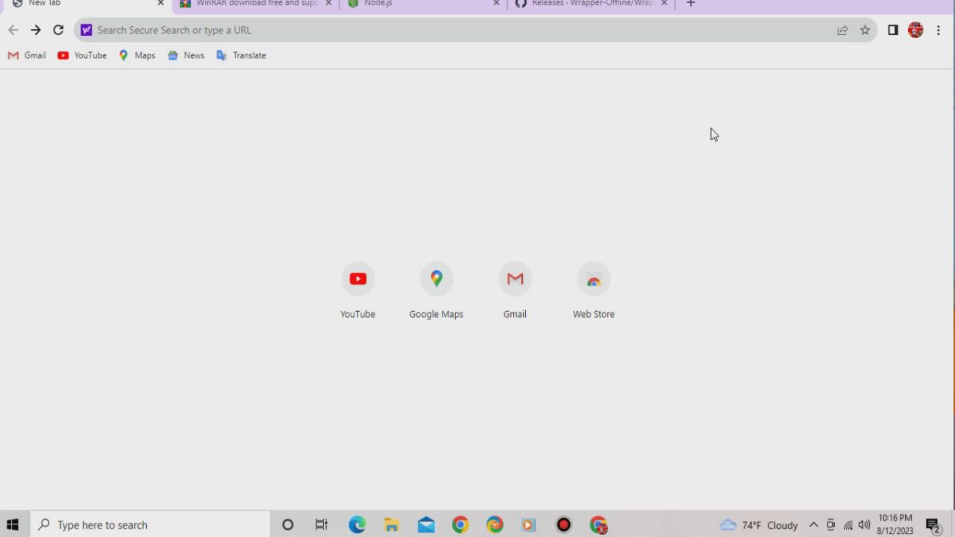
mouse_move(547, 157)
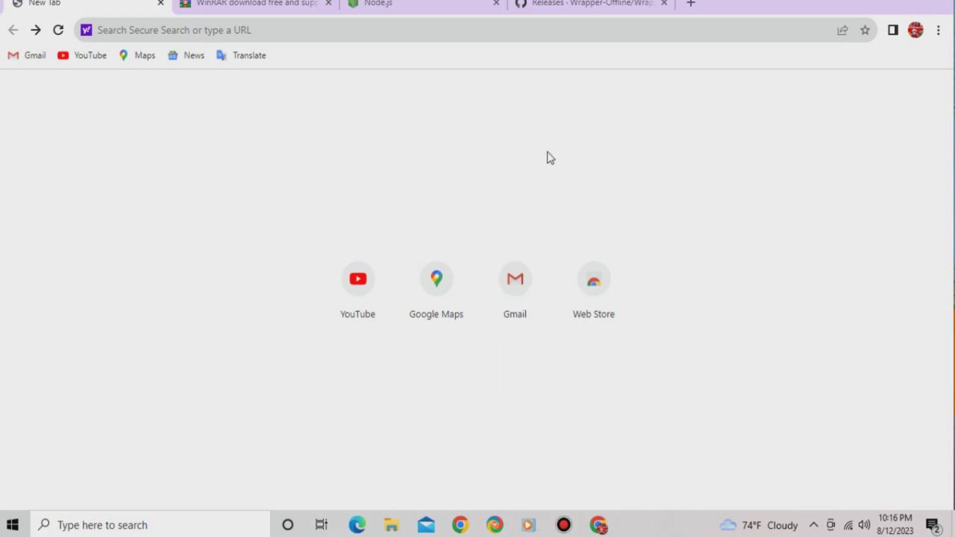
mouse_move(550, 157)
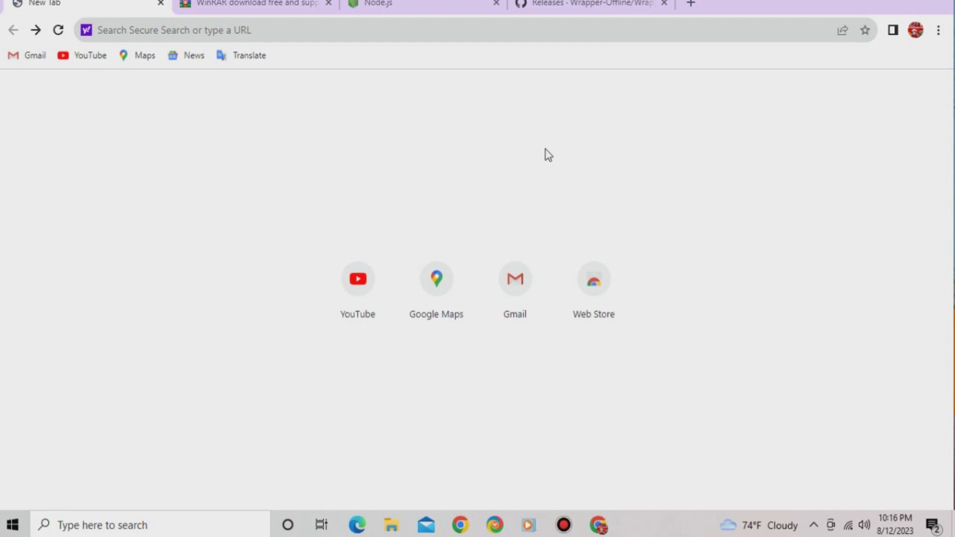
mouse_move(537, 165)
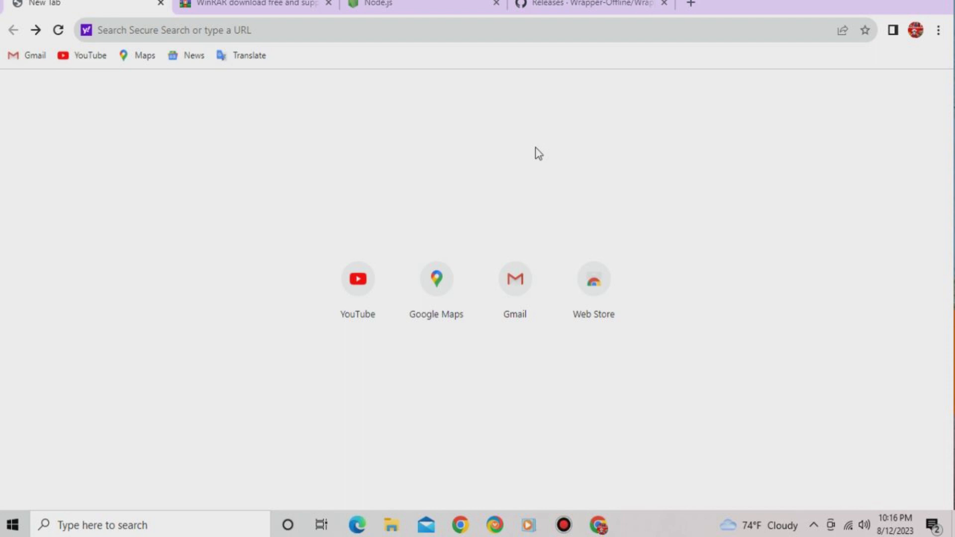
mouse_move(591, 134)
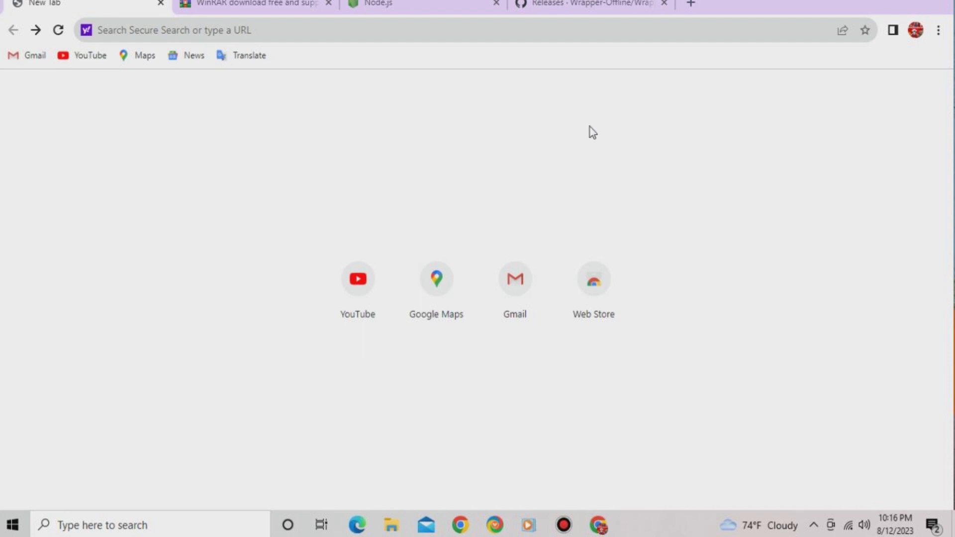
mouse_move(701, 212)
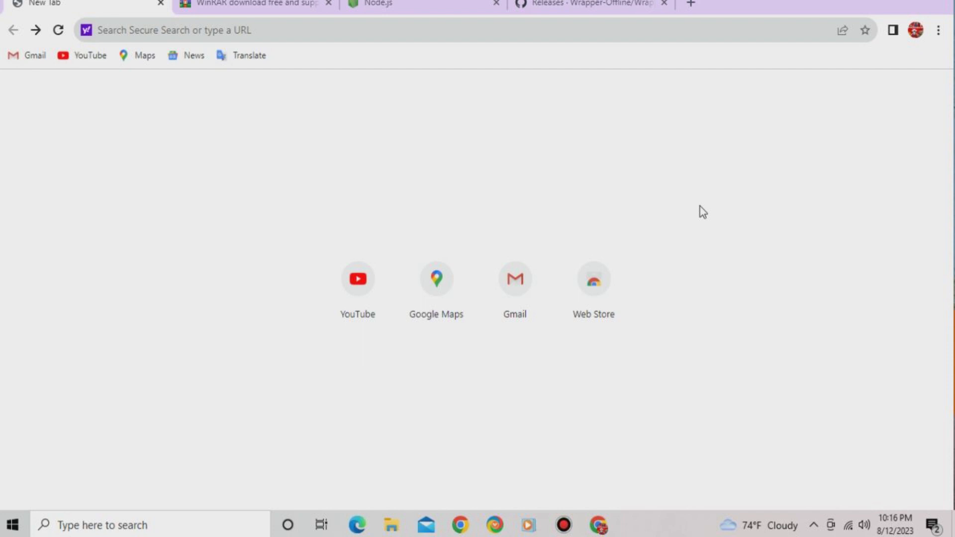
mouse_move(370, 193)
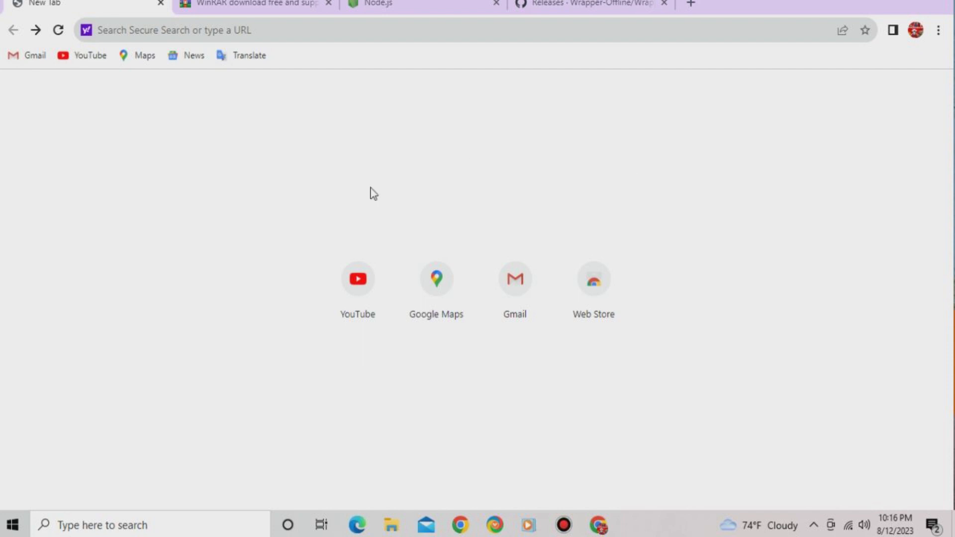
mouse_move(646, 204)
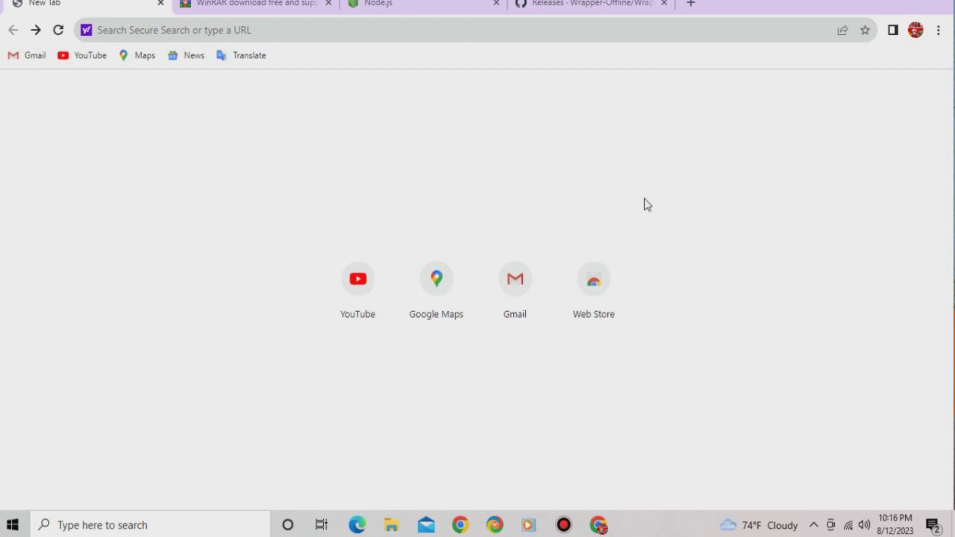
mouse_move(244, 181)
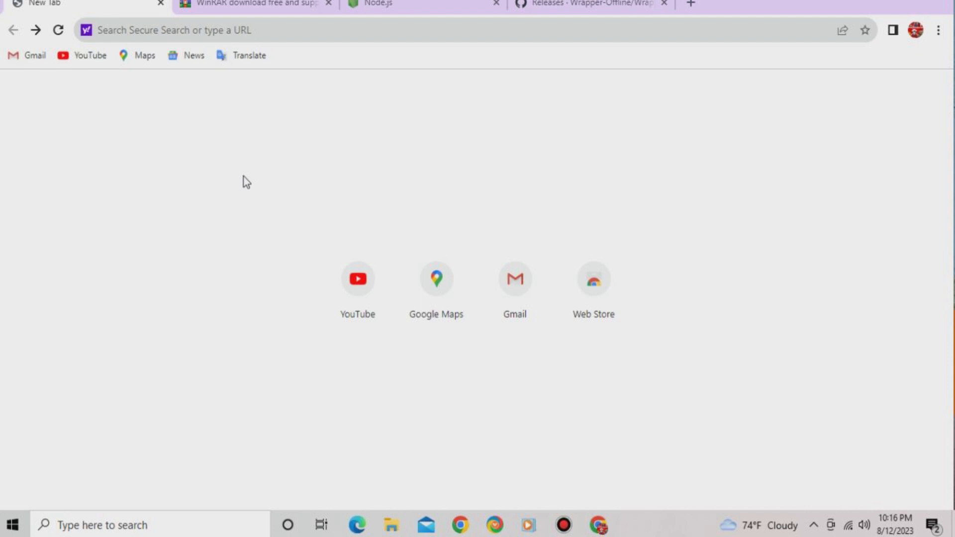
mouse_move(538, 143)
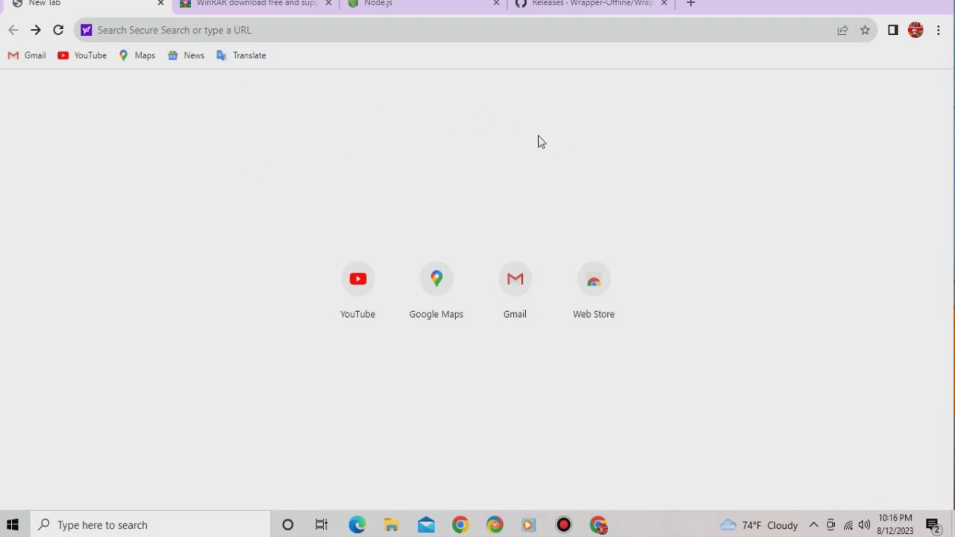
mouse_move(683, 212)
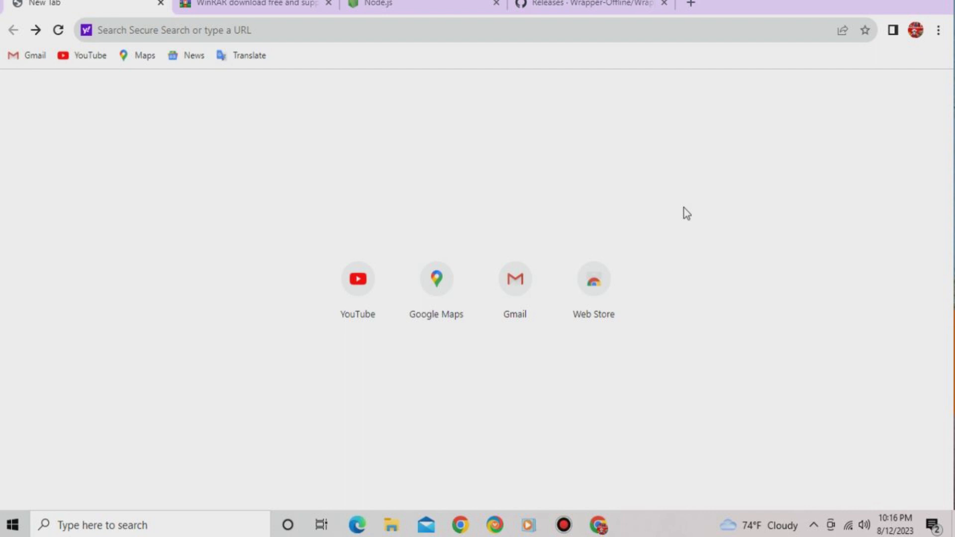
mouse_move(666, 223)
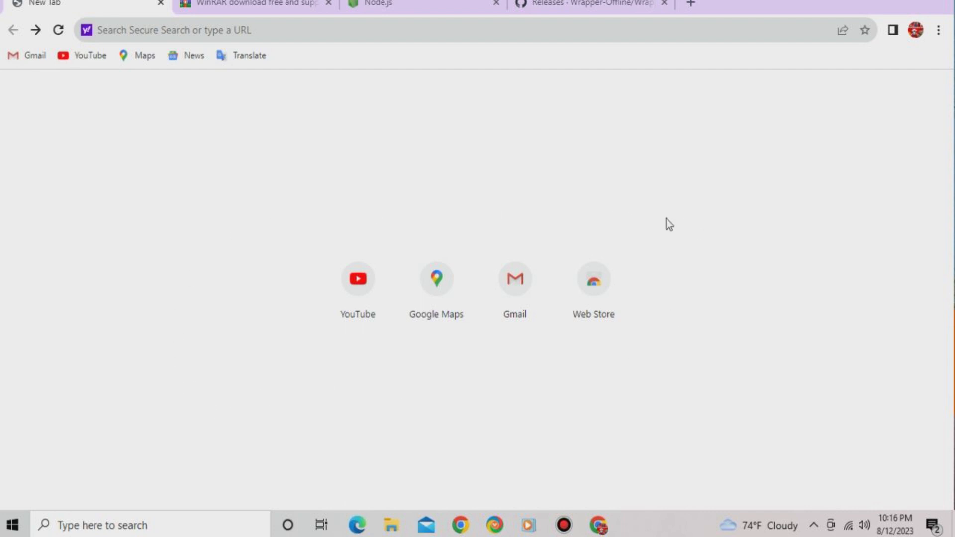
mouse_move(106, 138)
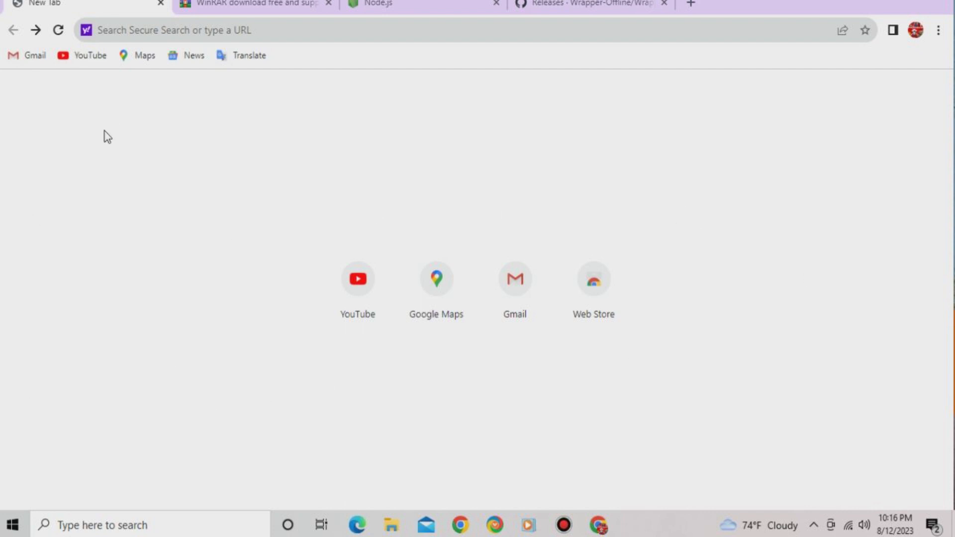
mouse_move(194, 139)
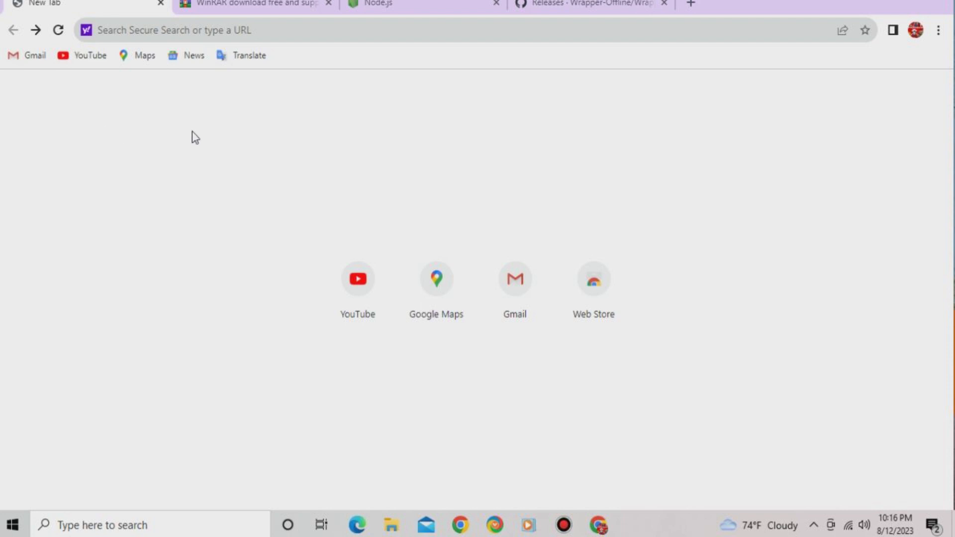
mouse_move(435, 10)
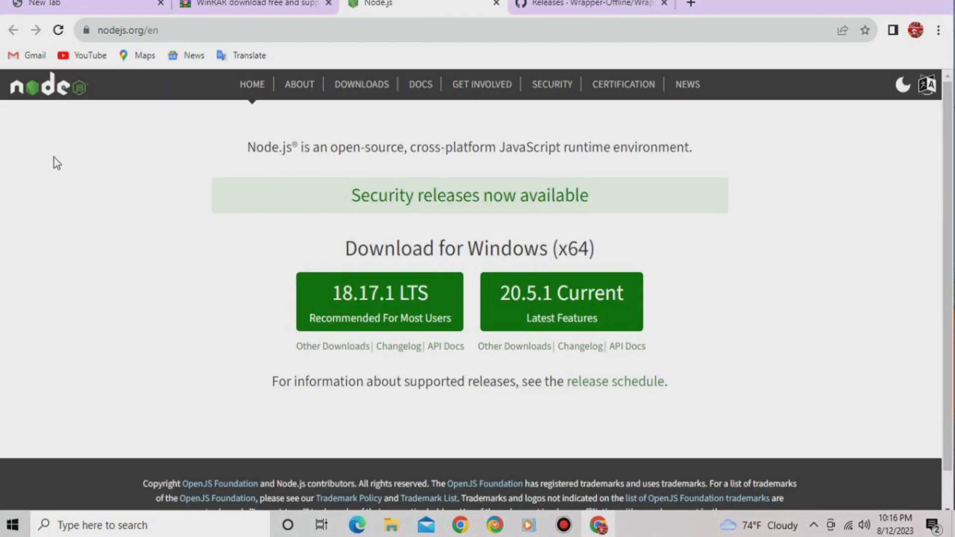
mouse_move(253, 317)
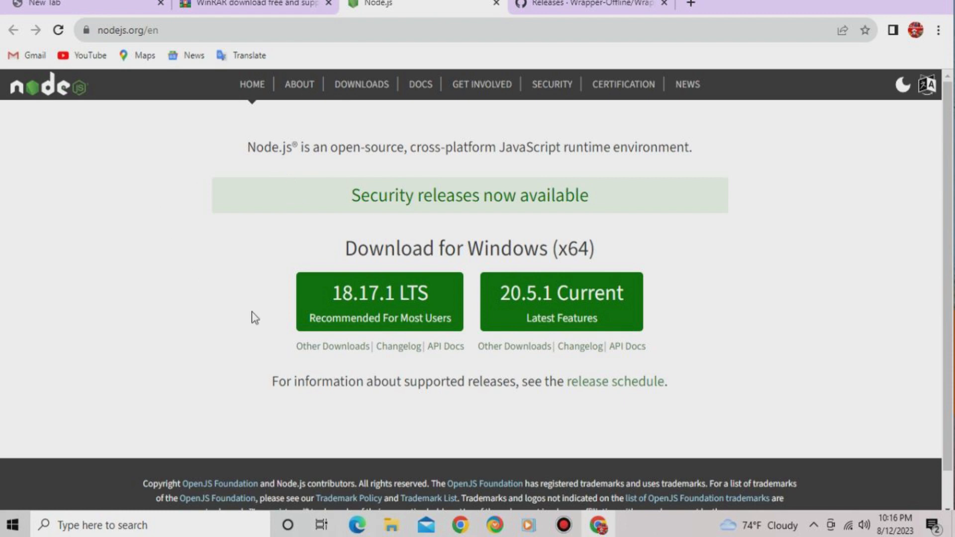
mouse_move(412, 149)
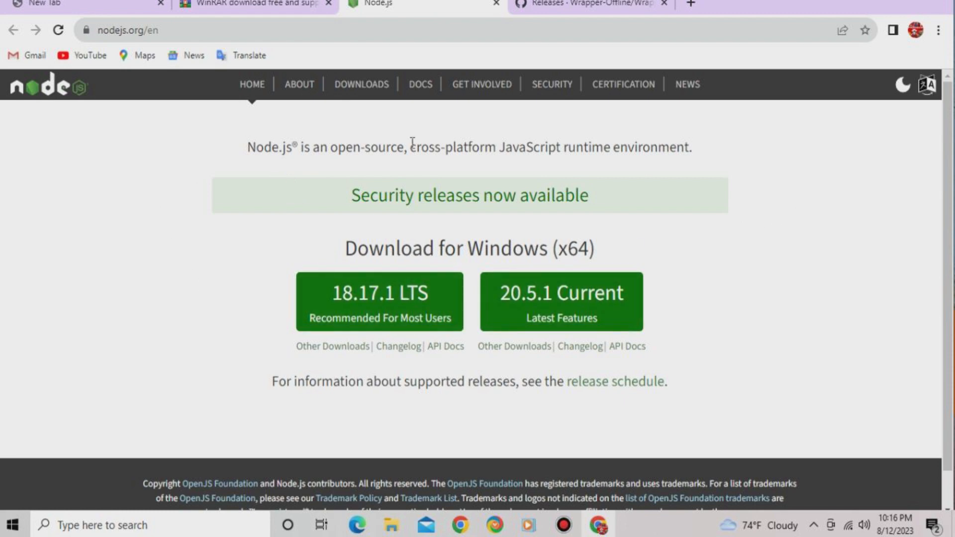
mouse_move(499, 305)
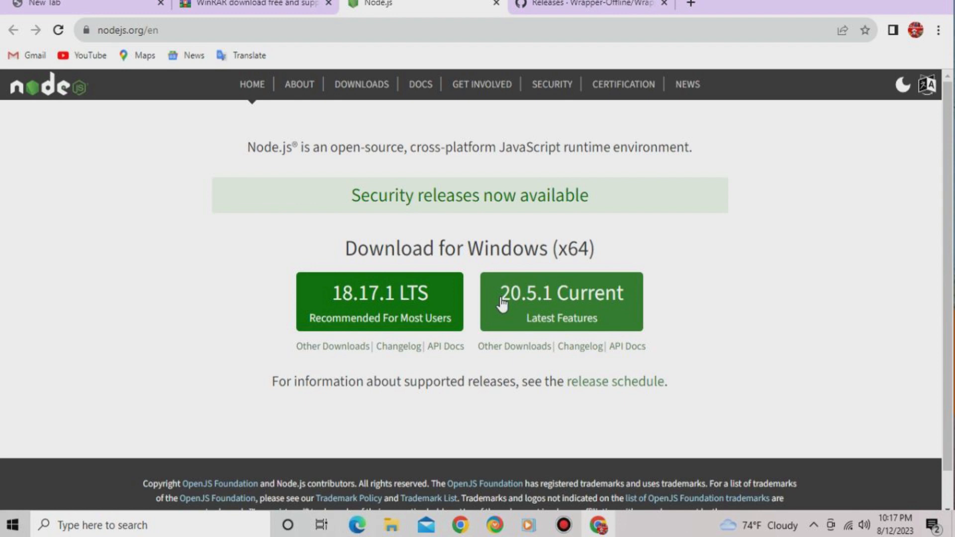
mouse_move(241, 297)
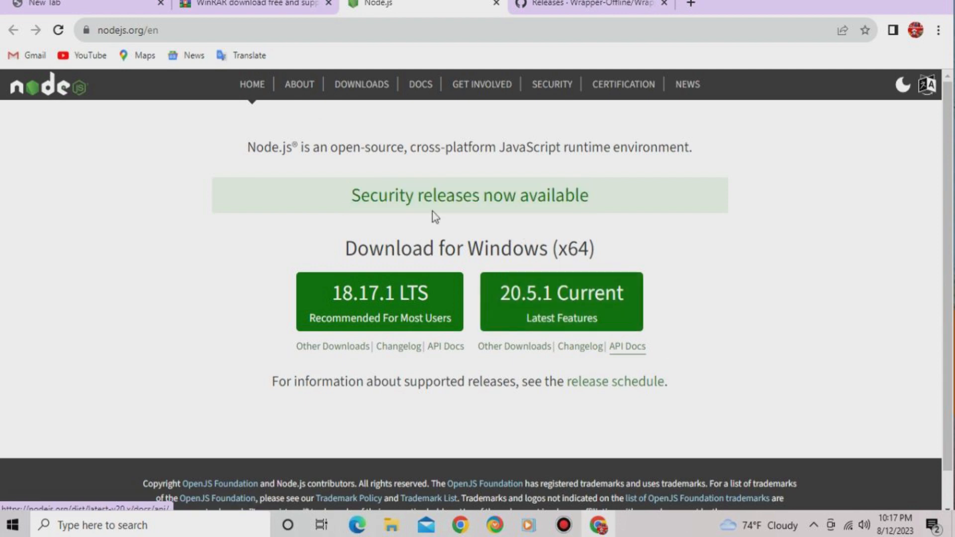
mouse_move(339, 292)
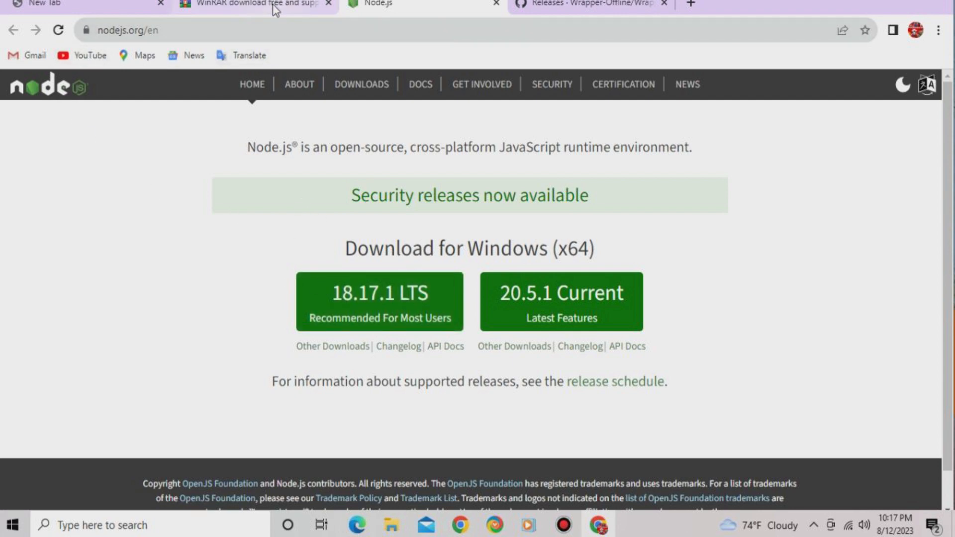
click(255, 4)
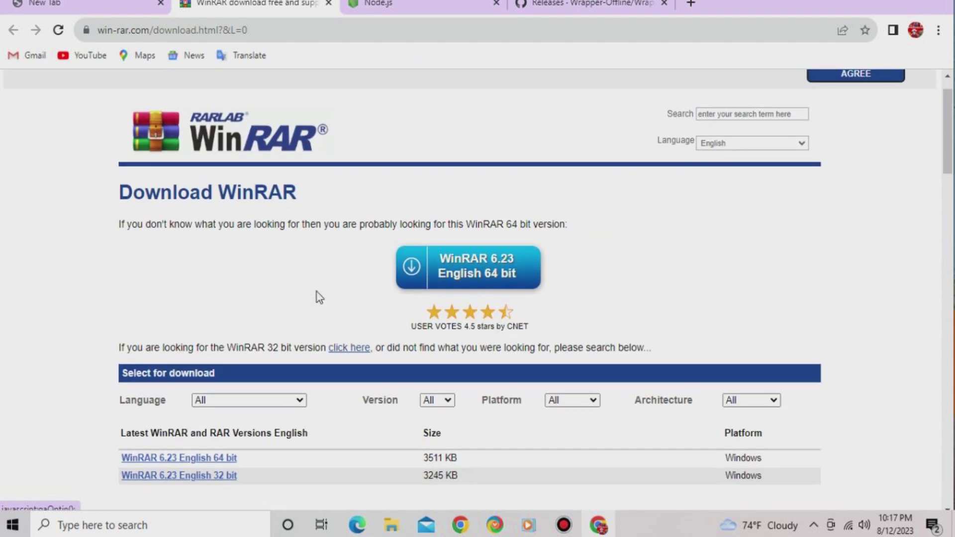
mouse_move(305, 177)
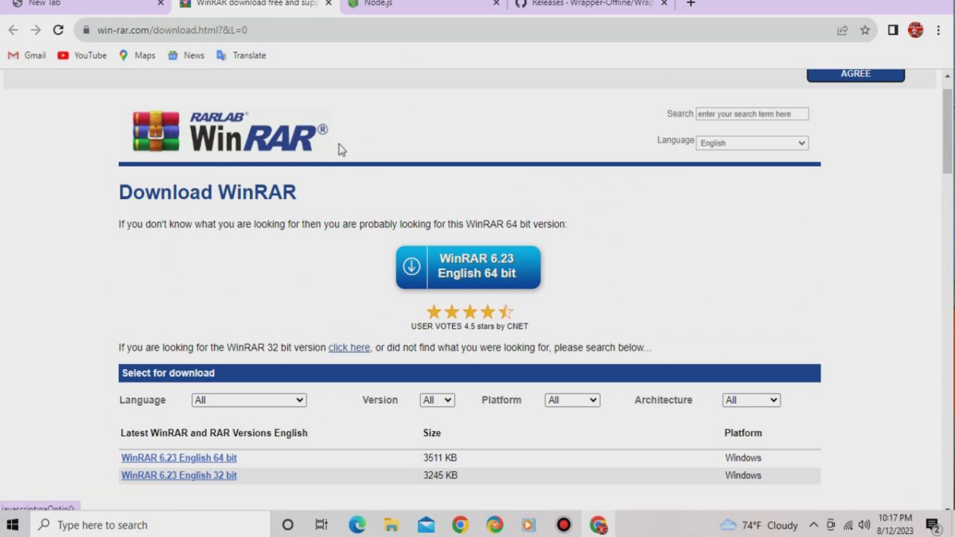
scroll(down, 3)
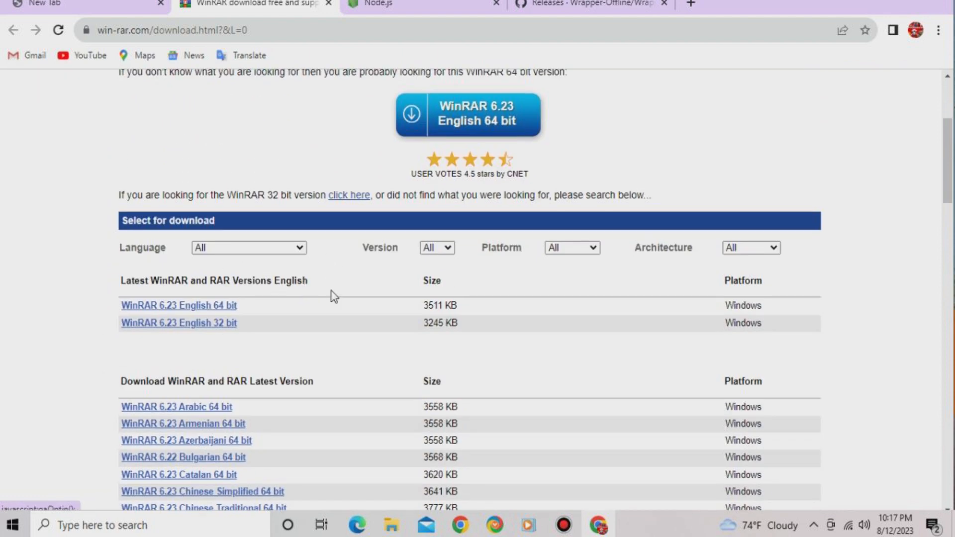
scroll(down, 3)
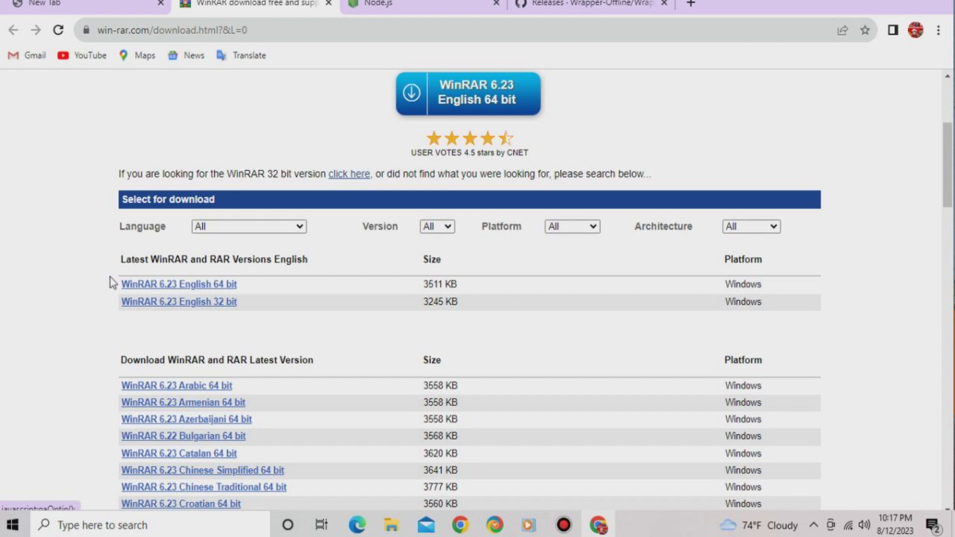
mouse_move(304, 293)
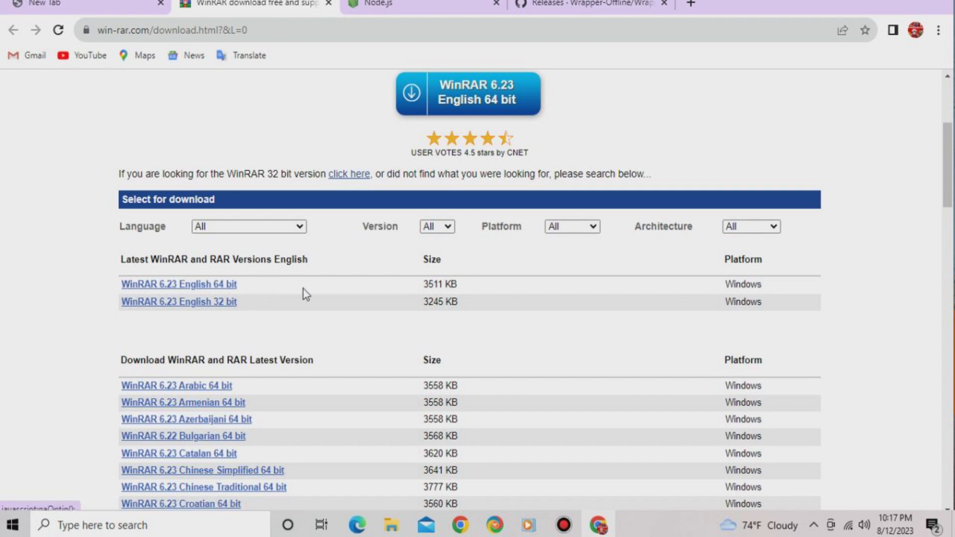
scroll(up, 3)
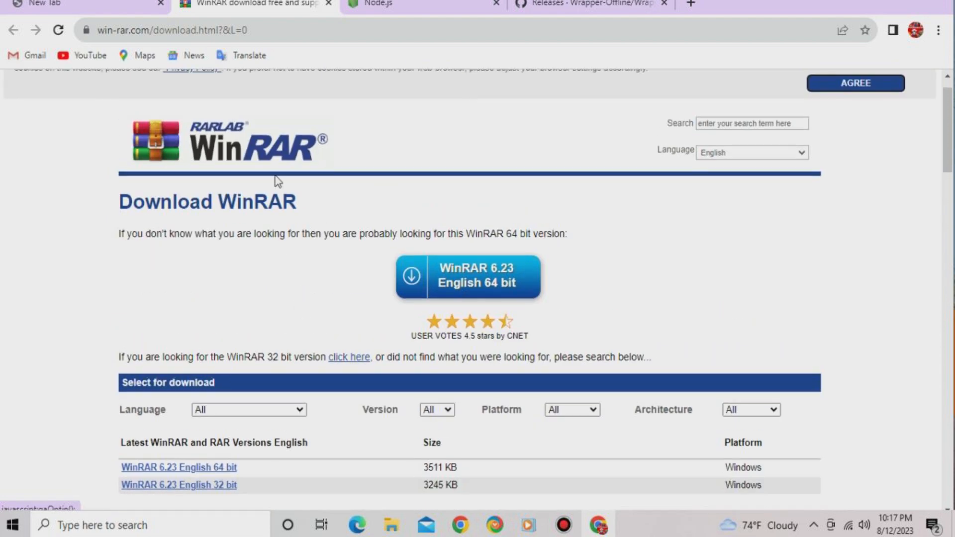
mouse_move(443, 146)
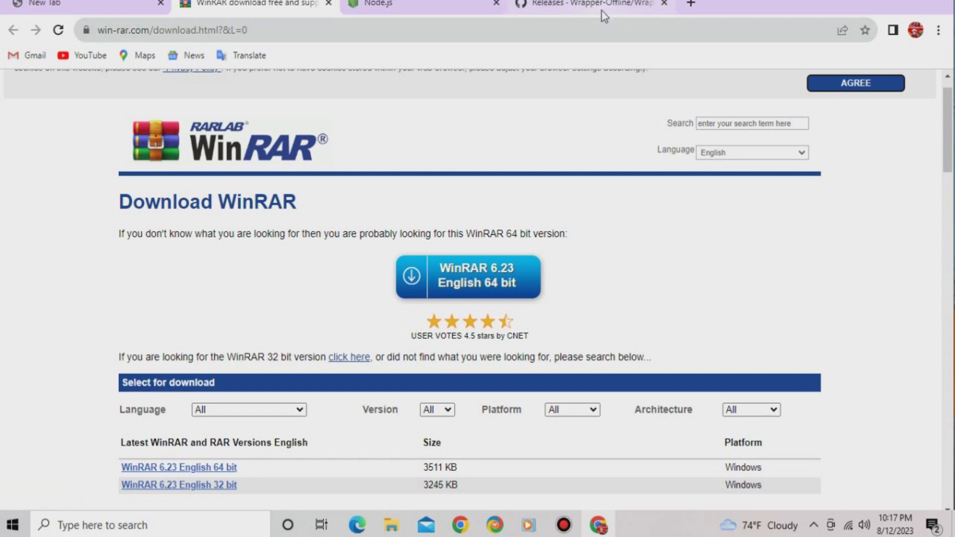
Step: Download wrapper-offline-win32-x64.zip from the GitHub release Assets and check its download progress
click(583, 10)
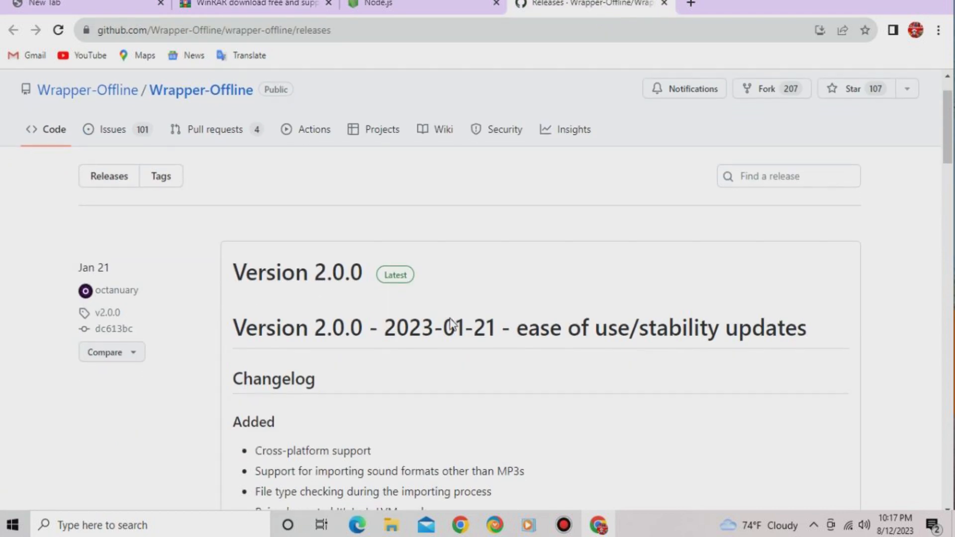
scroll(down, 3)
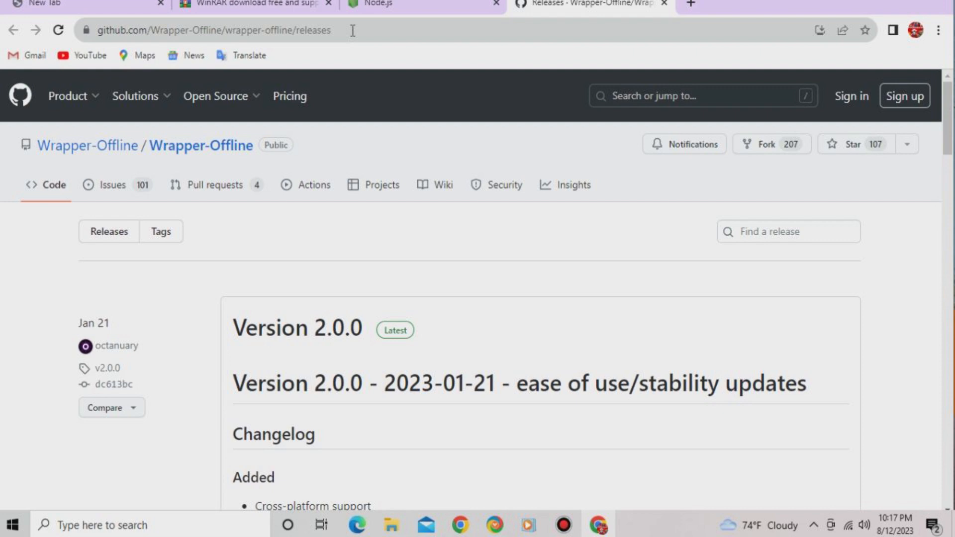
mouse_move(412, 58)
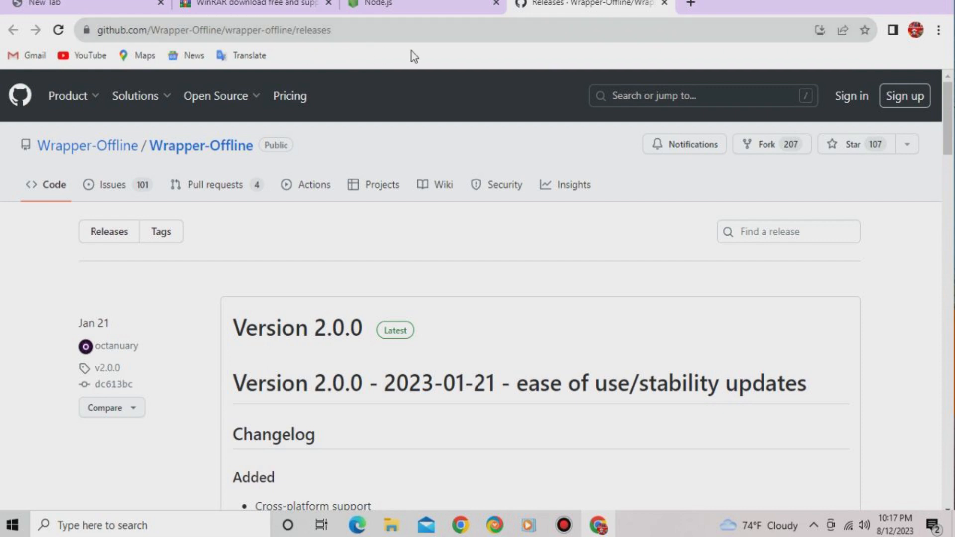
mouse_move(365, 411)
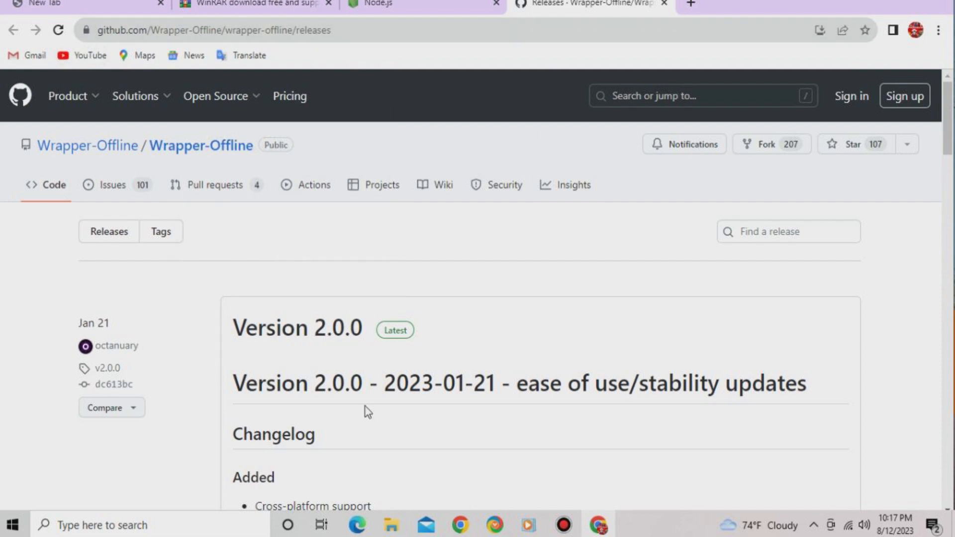
scroll(down, 3)
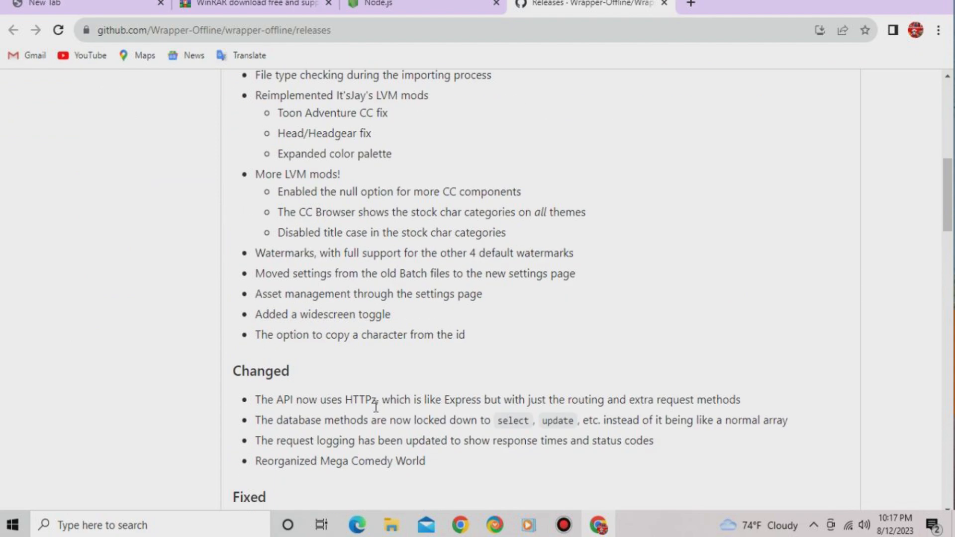
scroll(down, 3)
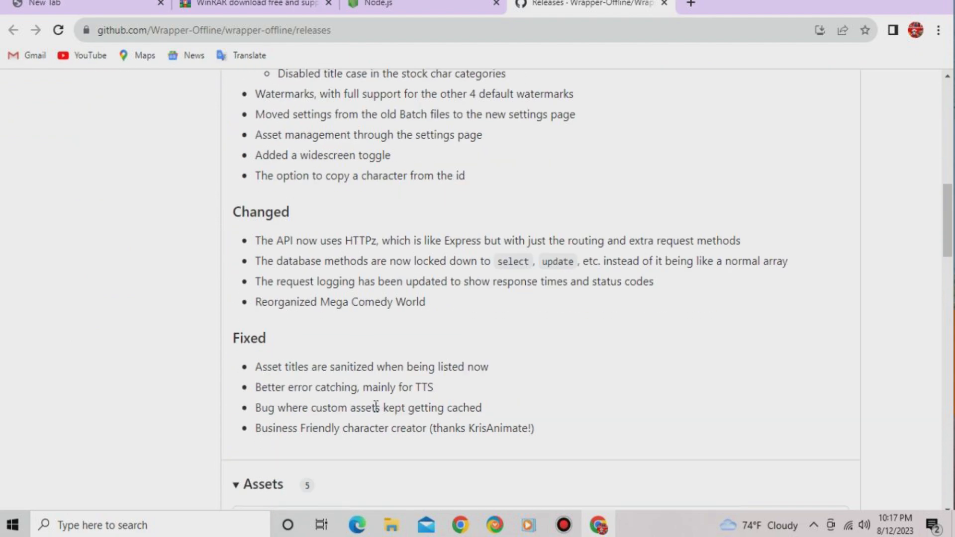
scroll(down, 3)
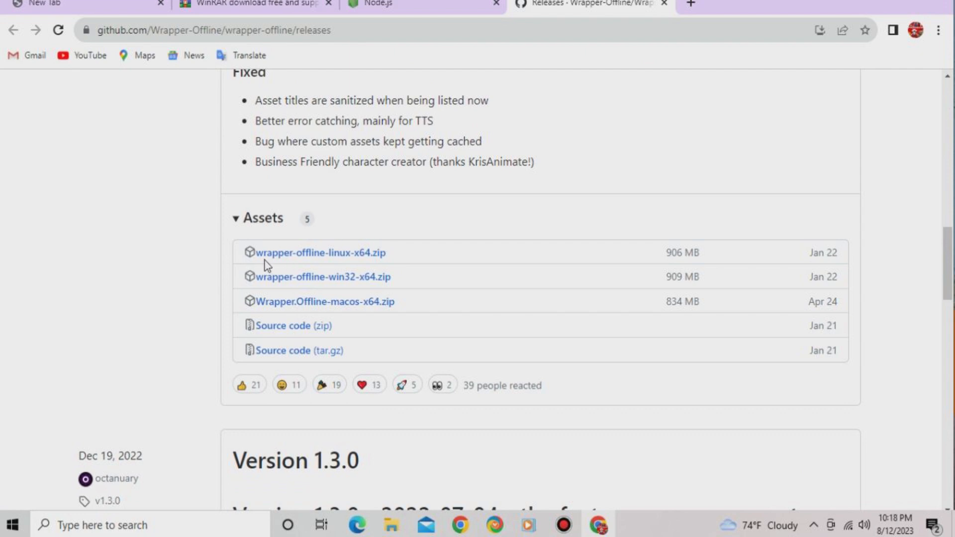
mouse_move(239, 304)
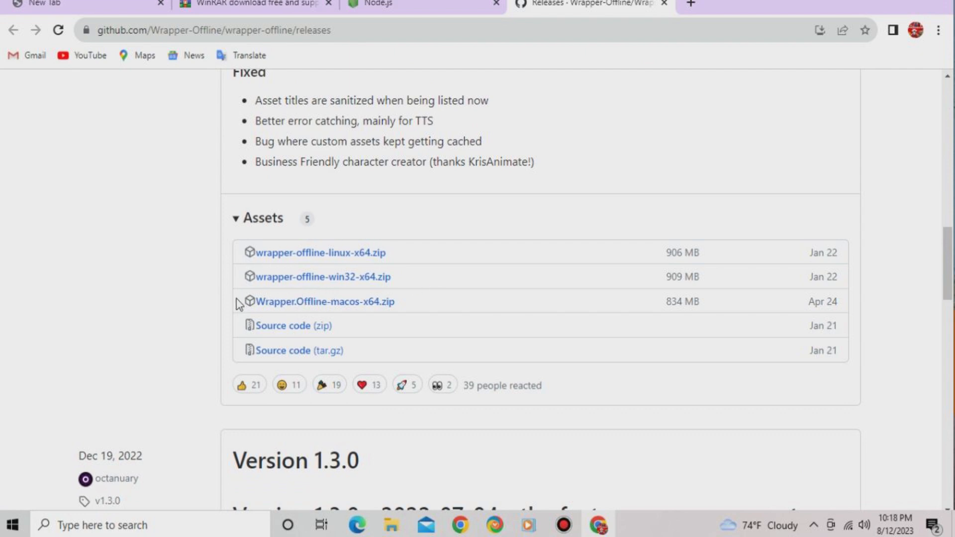
mouse_move(350, 225)
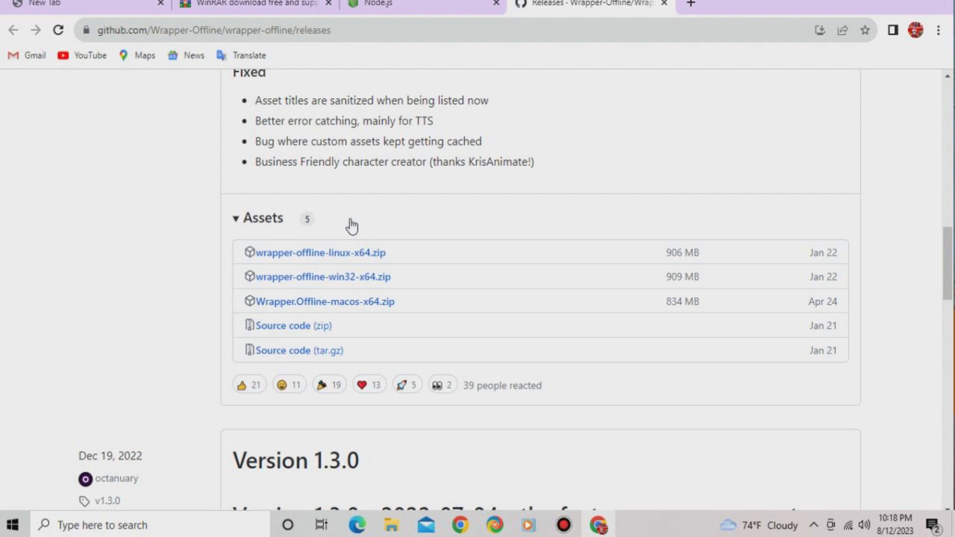
mouse_move(359, 289)
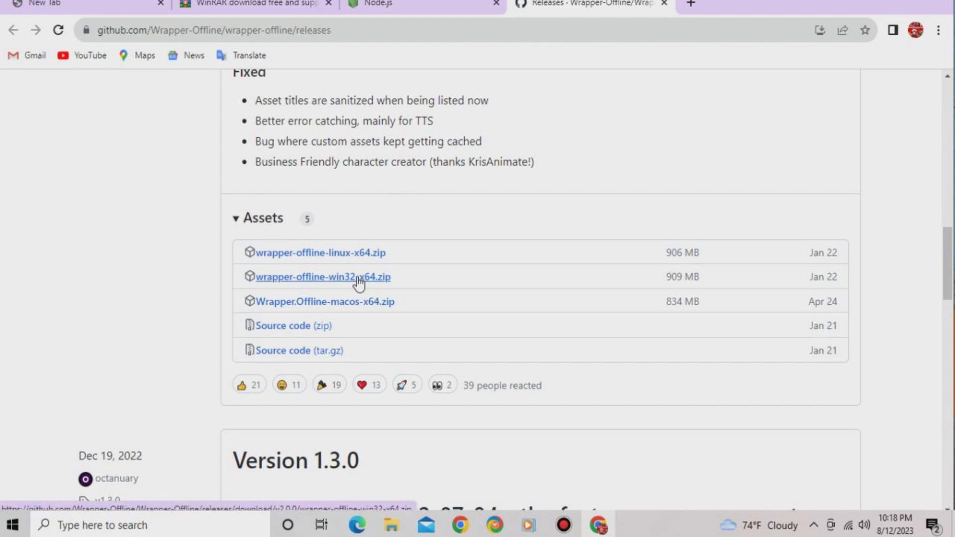
click(322, 277)
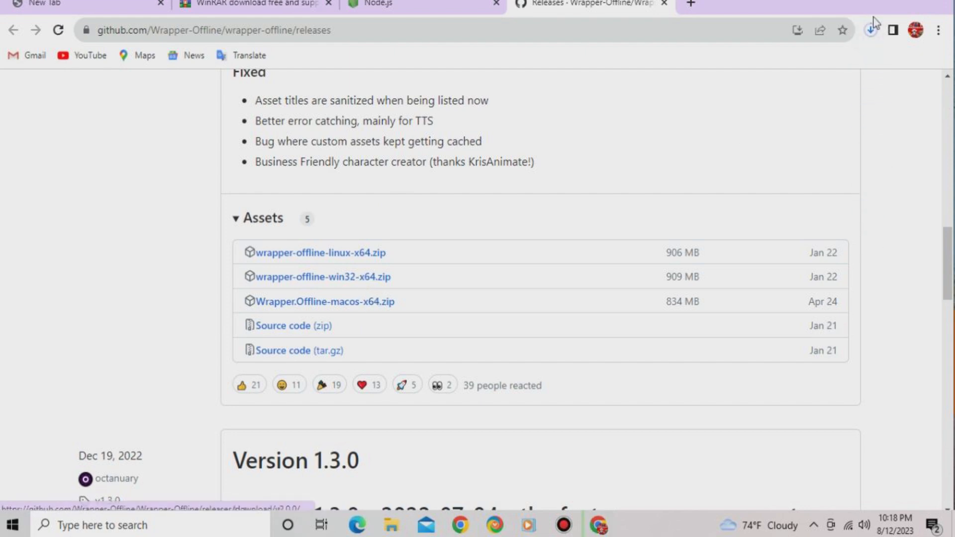
click(870, 30)
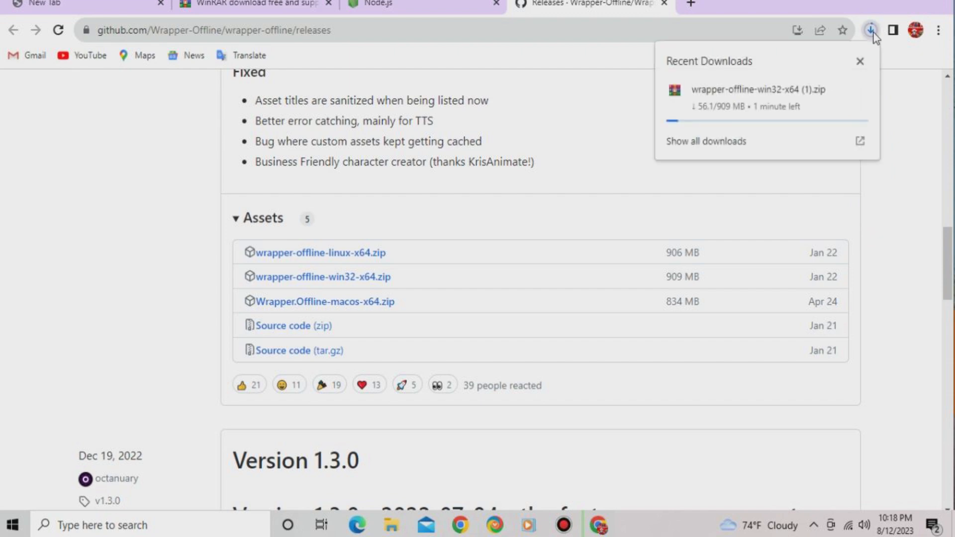
mouse_move(669, 168)
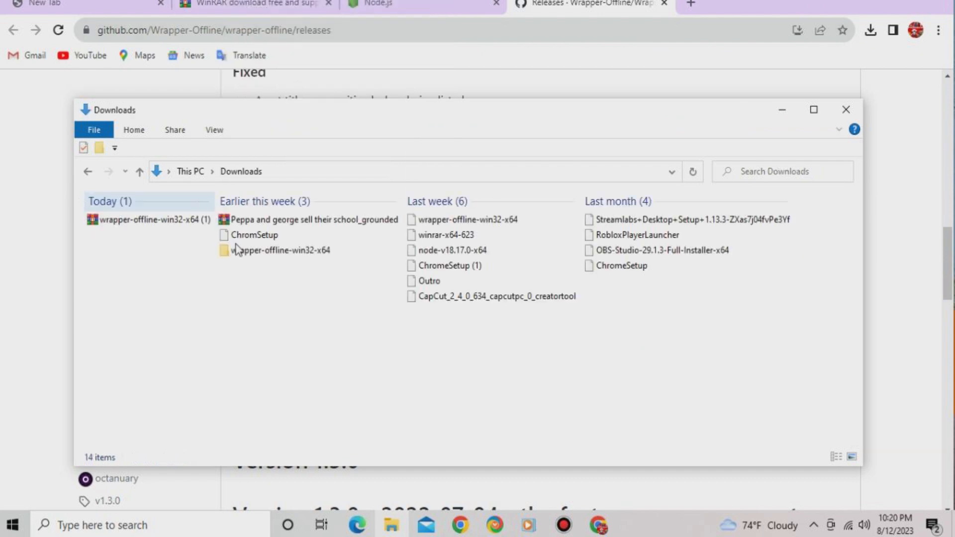
Step: Extract wrapper-offline-win32-x64 (1).zip into Downloads using Extract Here
click(277, 250)
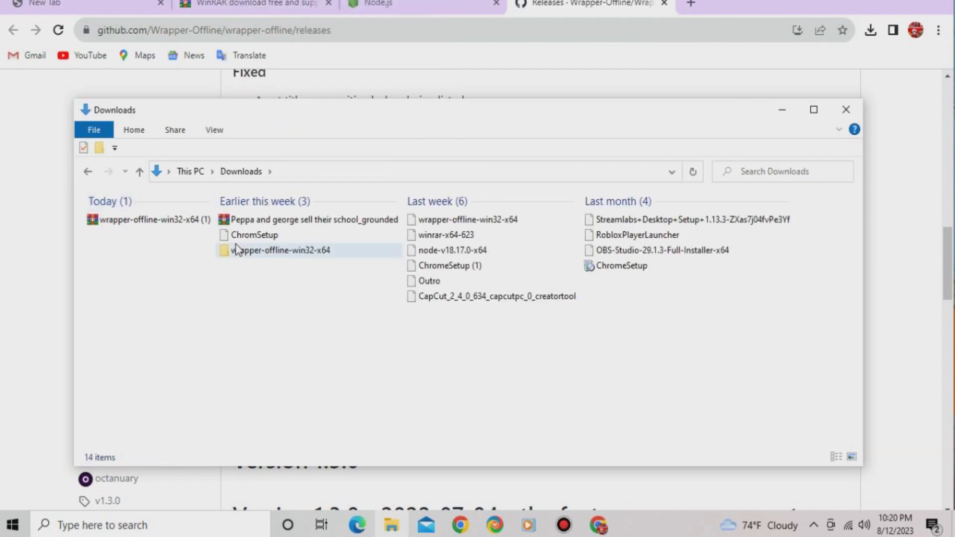
click(149, 220)
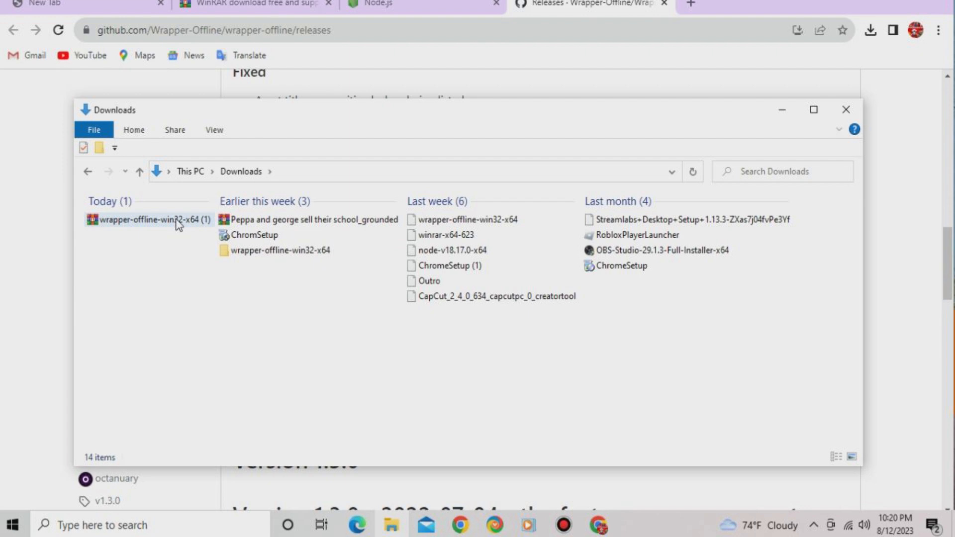
right_click(164, 229)
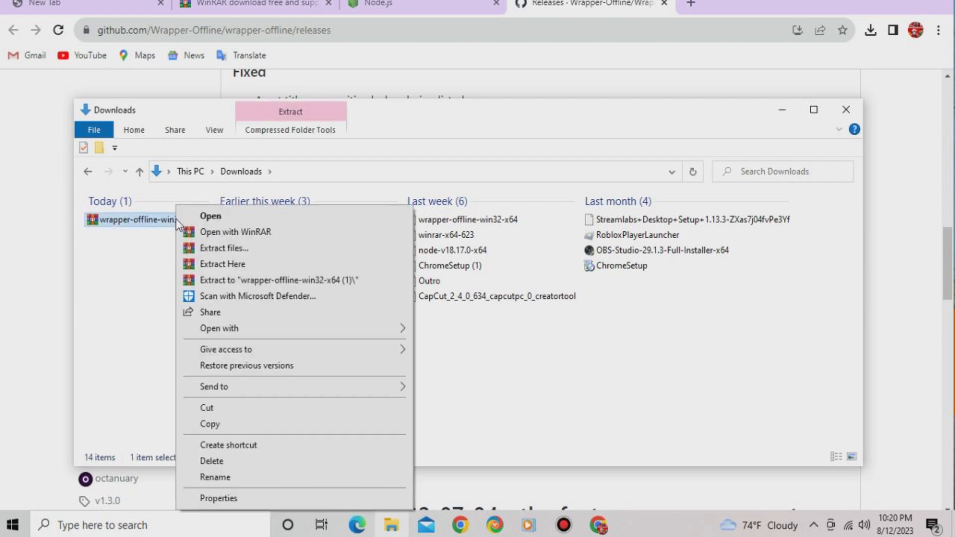
mouse_move(192, 264)
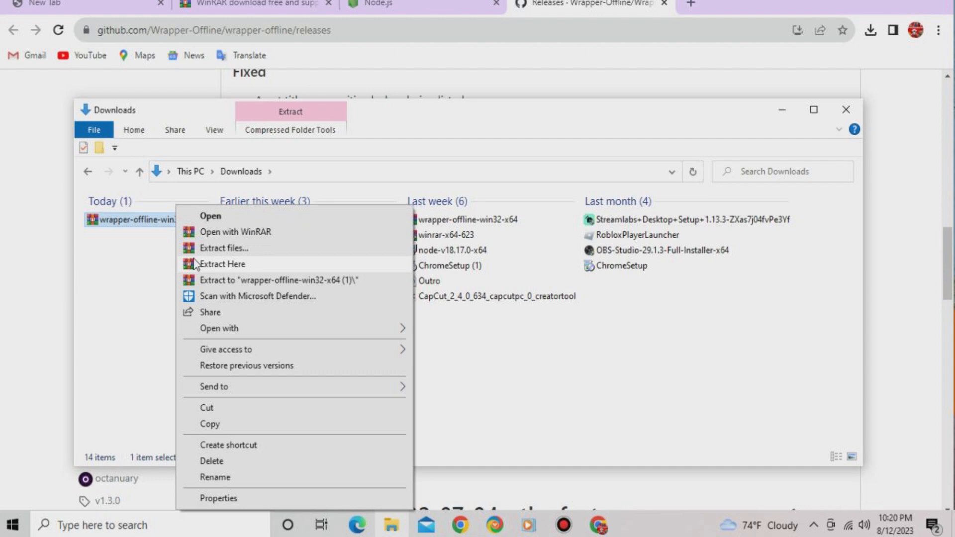
click(224, 264)
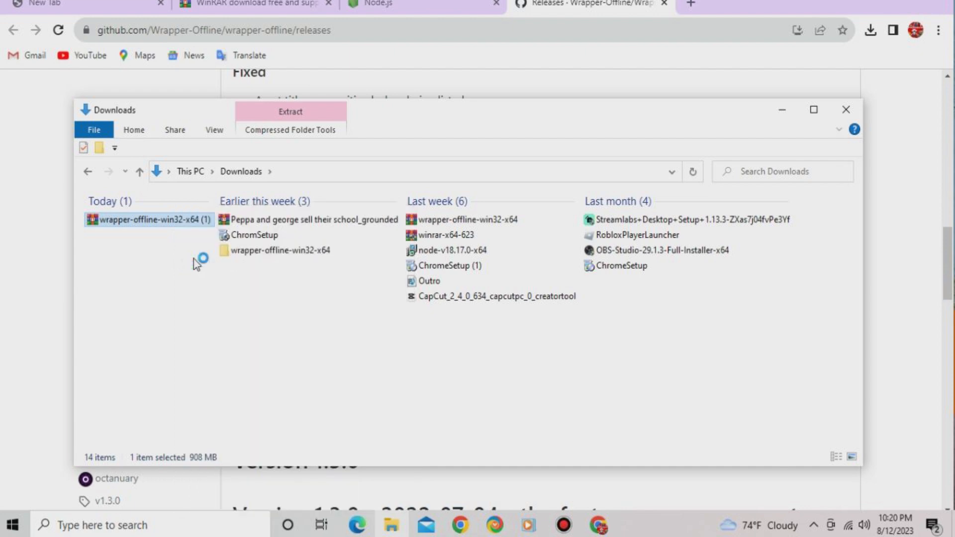
click(290, 111)
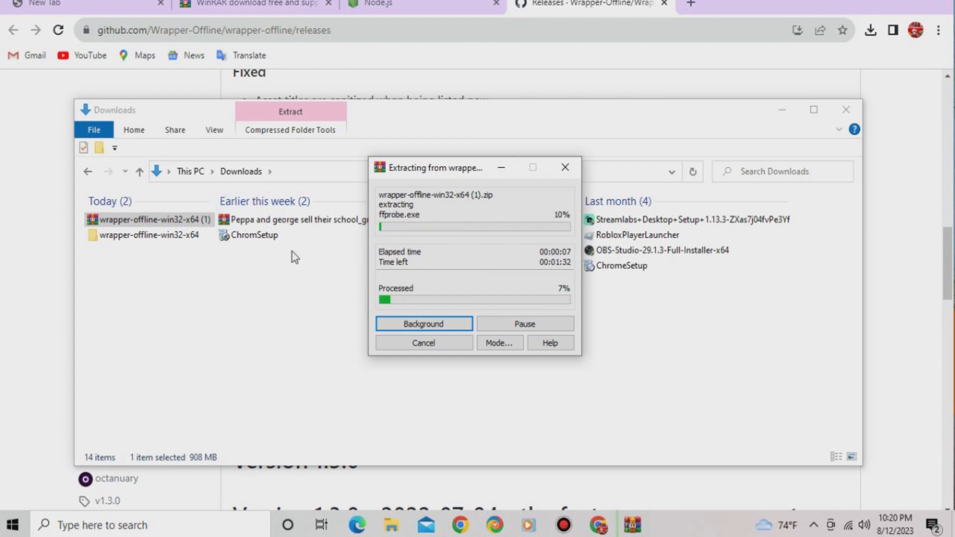
mouse_move(278, 336)
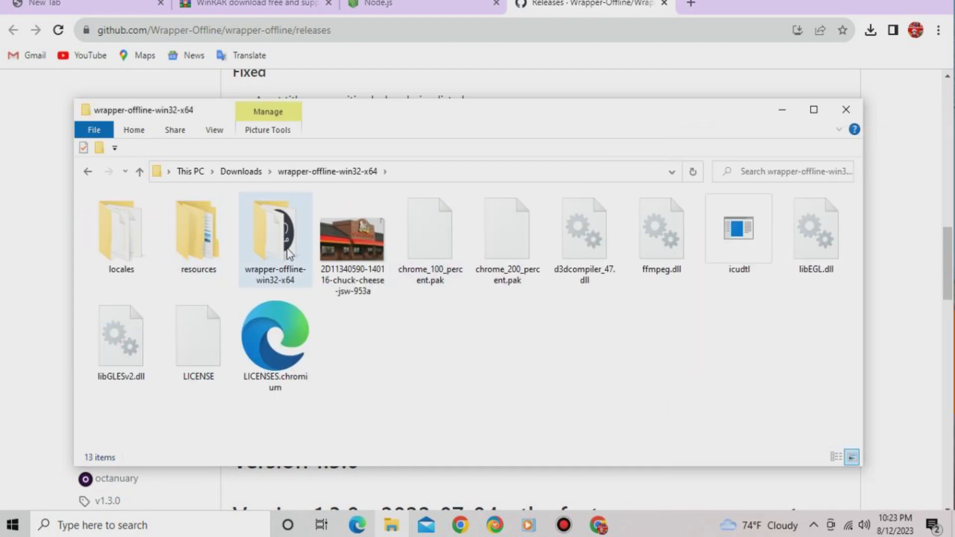
Step: Open the nested wrapper-offline-win32-x64 folder and run the wrapper-offline application
right_click(275, 239)
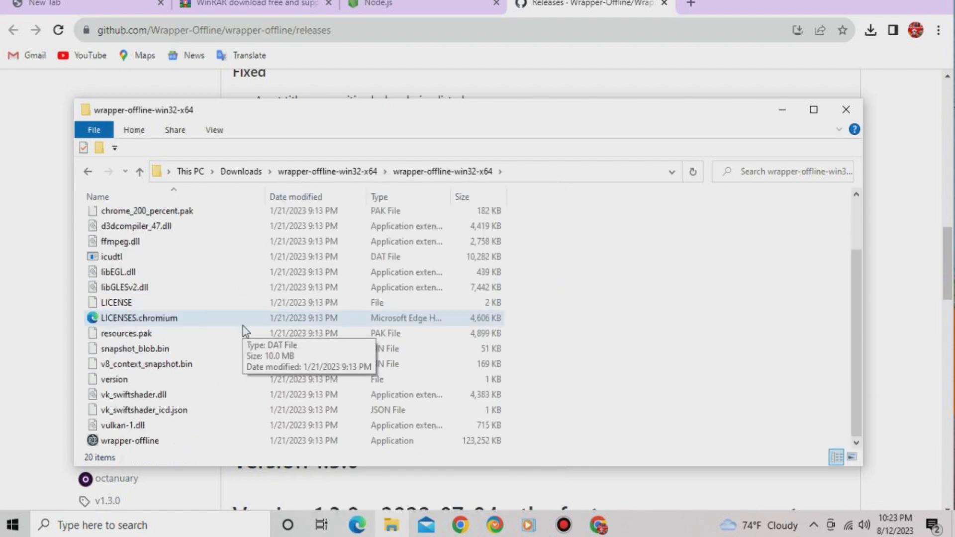
mouse_move(178, 454)
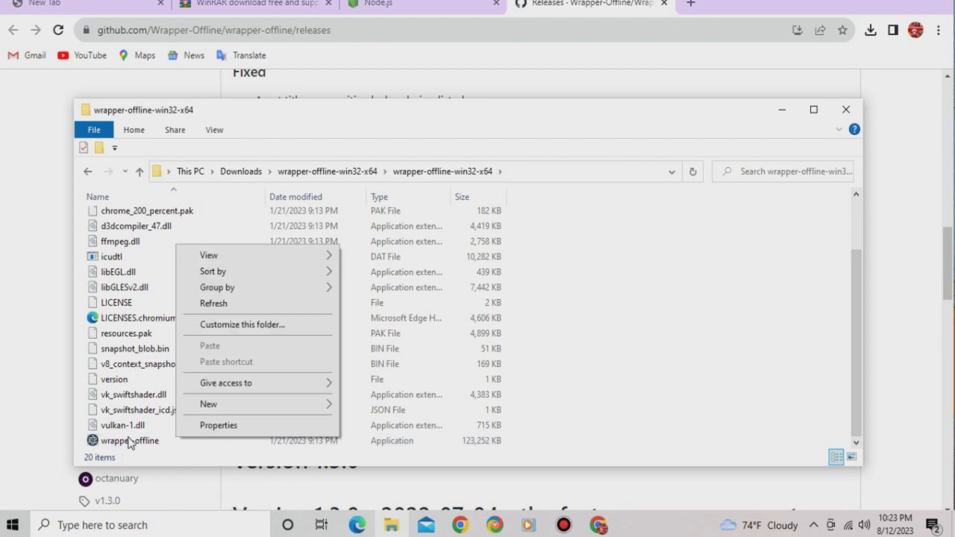
right_click(128, 440)
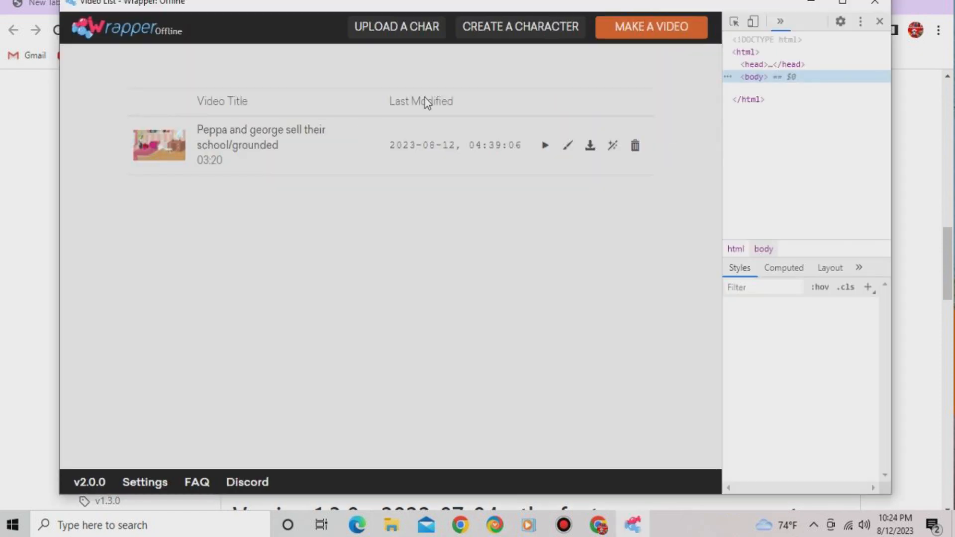
Step: Close the DevTools pane so only the Video List page remains
click(745, 77)
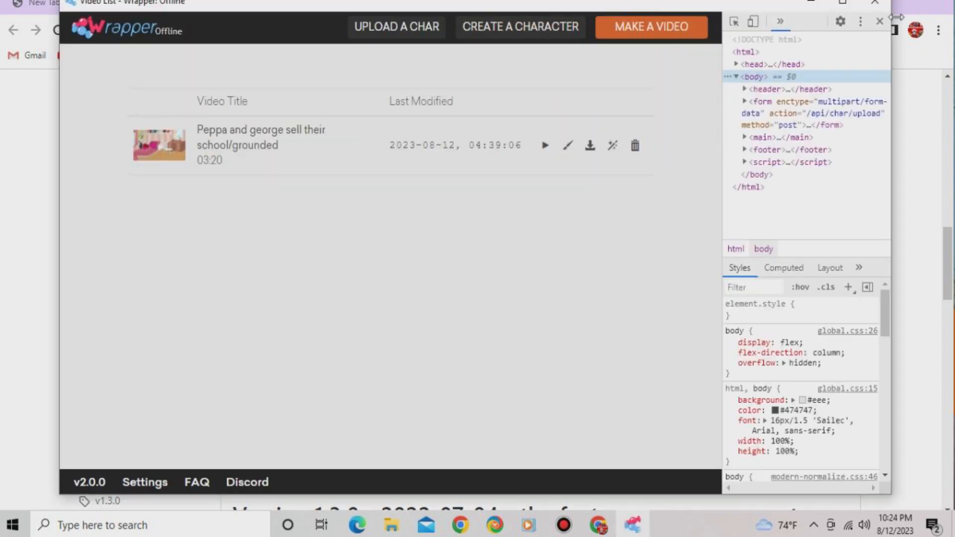
click(878, 22)
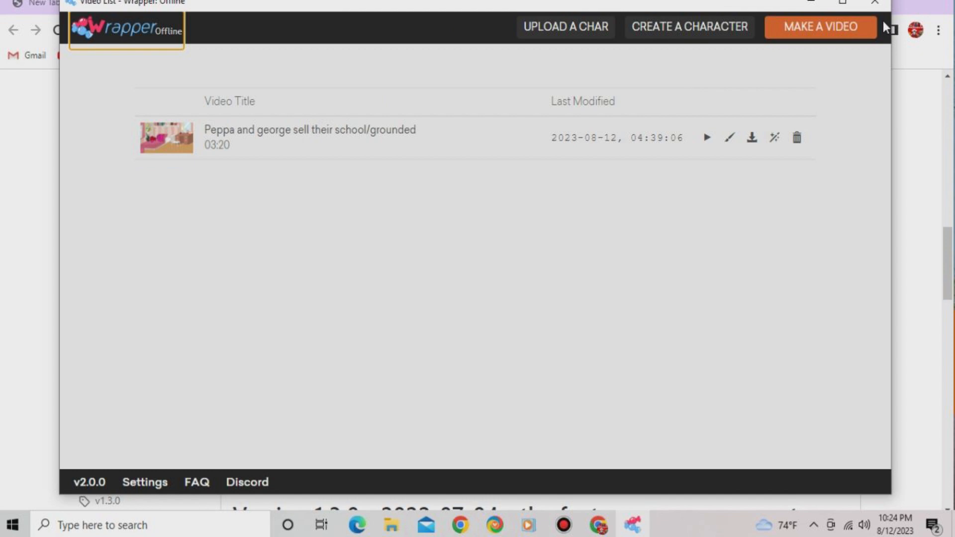
mouse_move(581, 176)
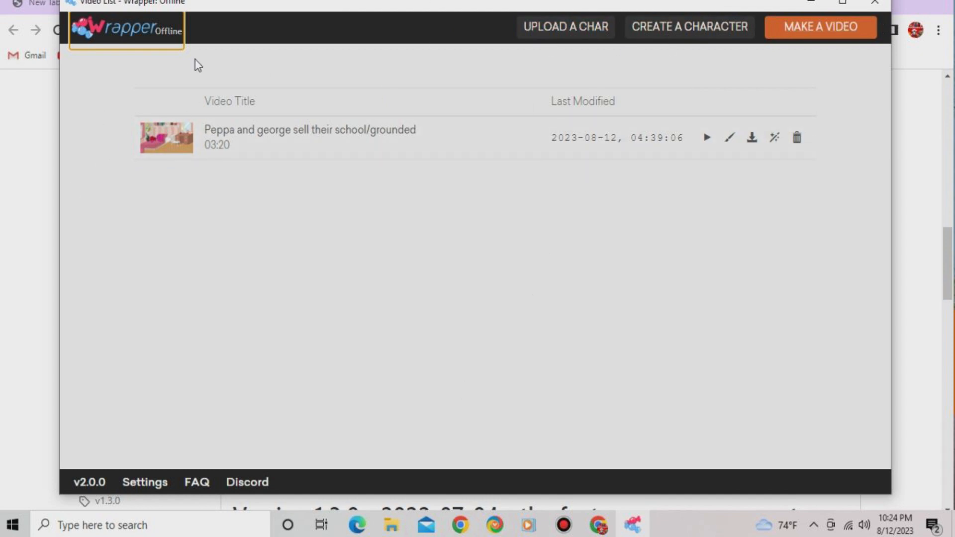
mouse_move(363, 230)
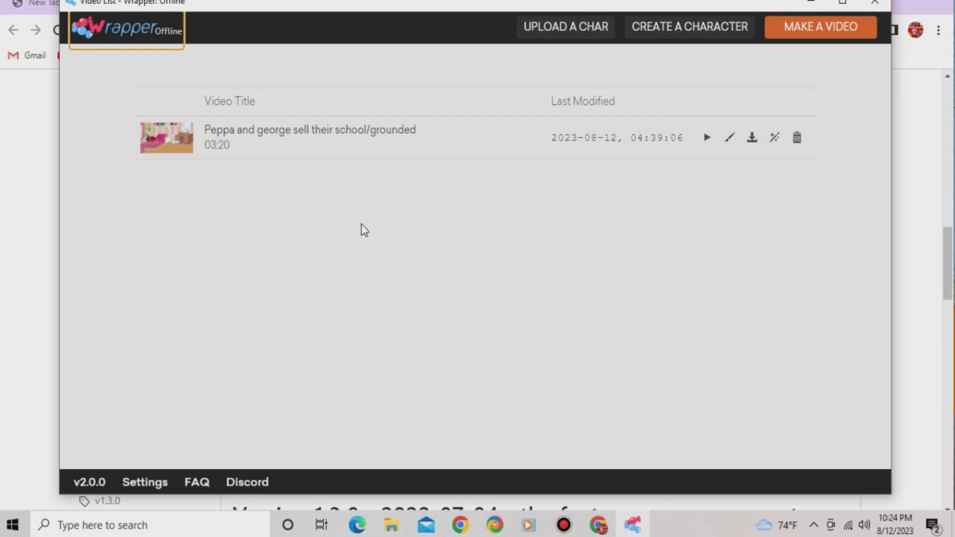
mouse_move(563, 116)
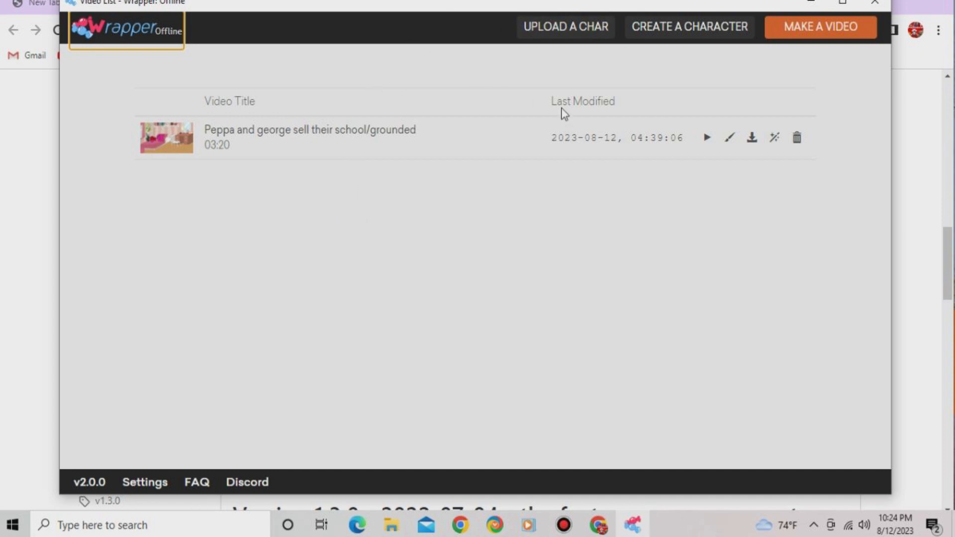
mouse_move(338, 169)
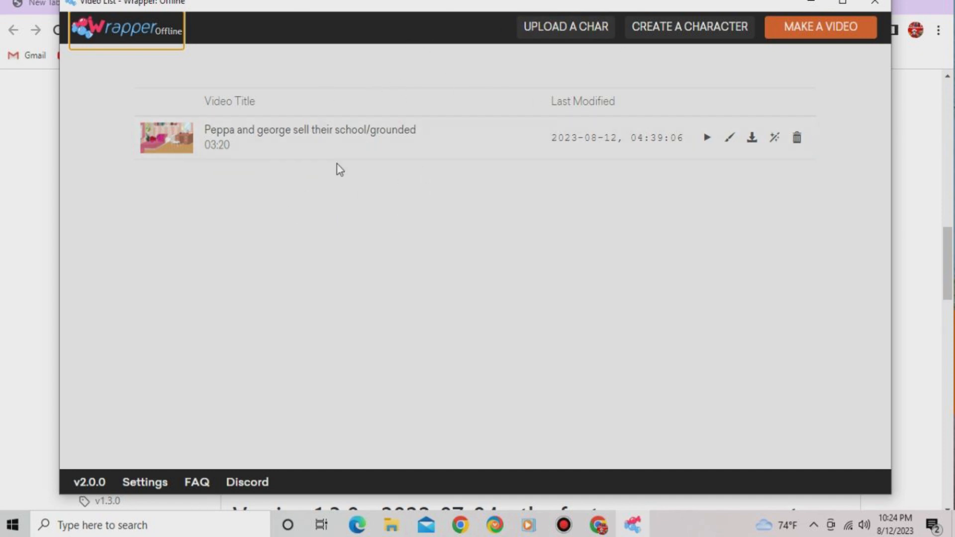
mouse_move(360, 108)
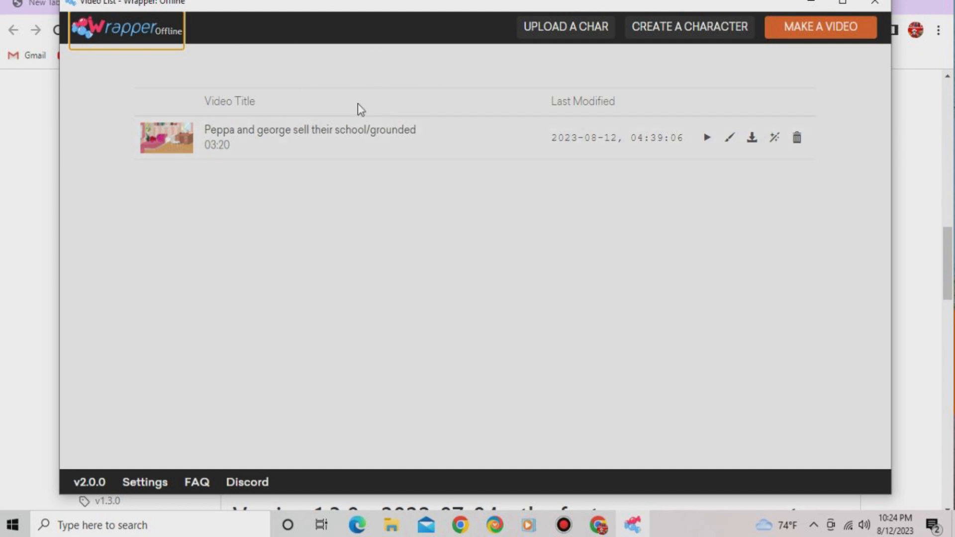
mouse_move(425, 18)
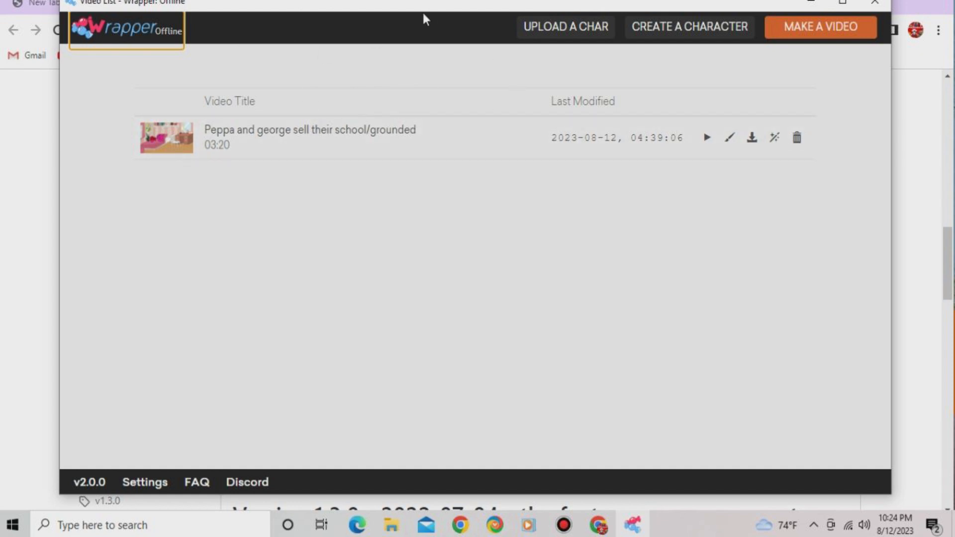
mouse_move(570, 164)
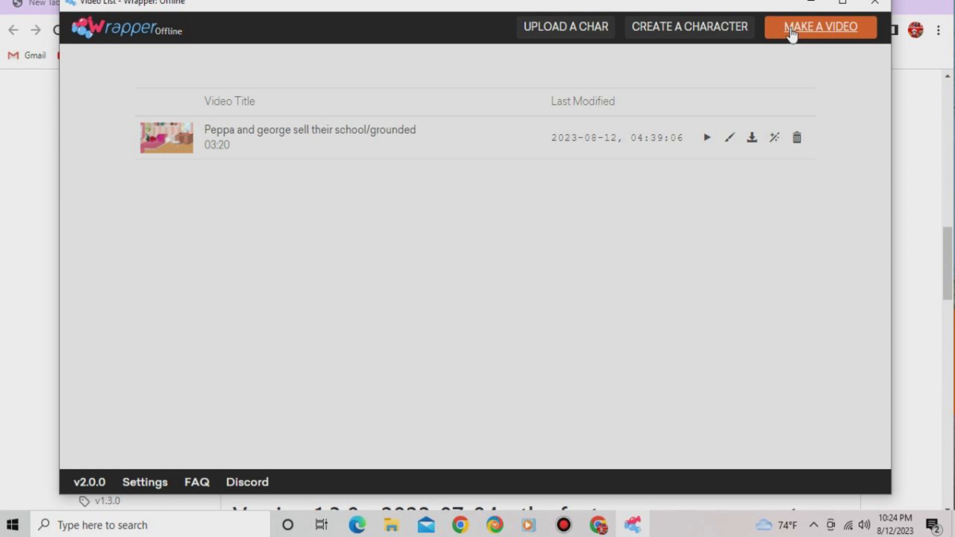
Step: Start a new video with MAKE A VIDEO to reach the theme selection page
click(819, 26)
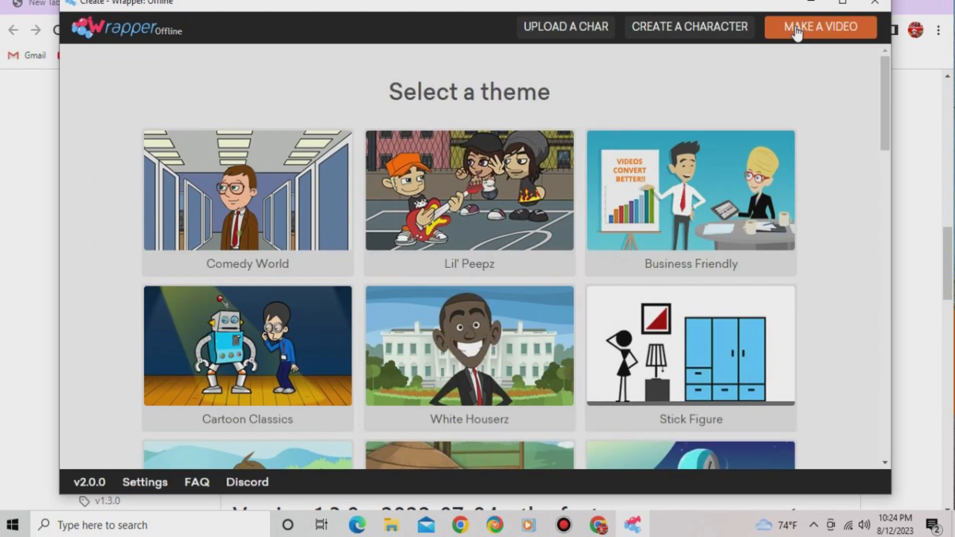
mouse_move(255, 156)
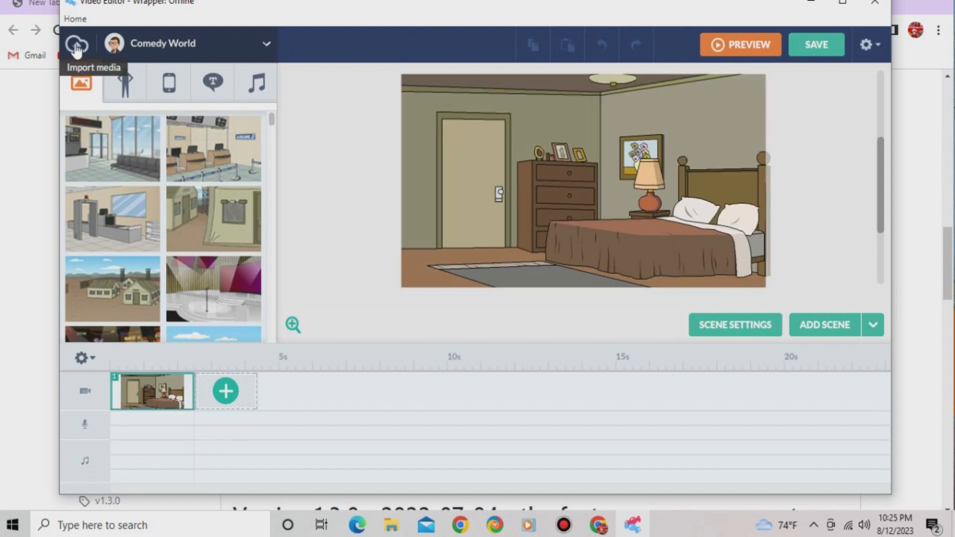
Step: Upload OIP.jpg from the Pictures folder through Import media's UPLOAD FILES
click(78, 41)
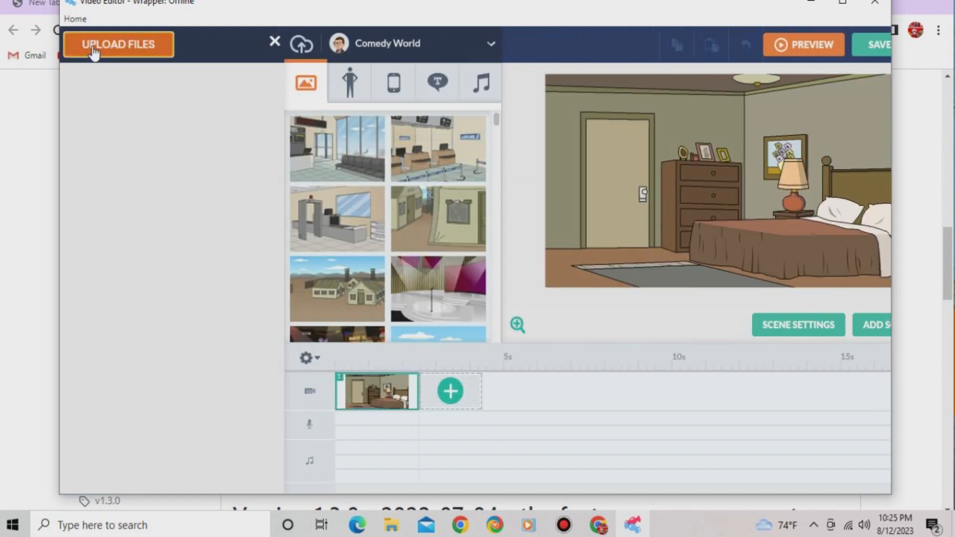
click(121, 44)
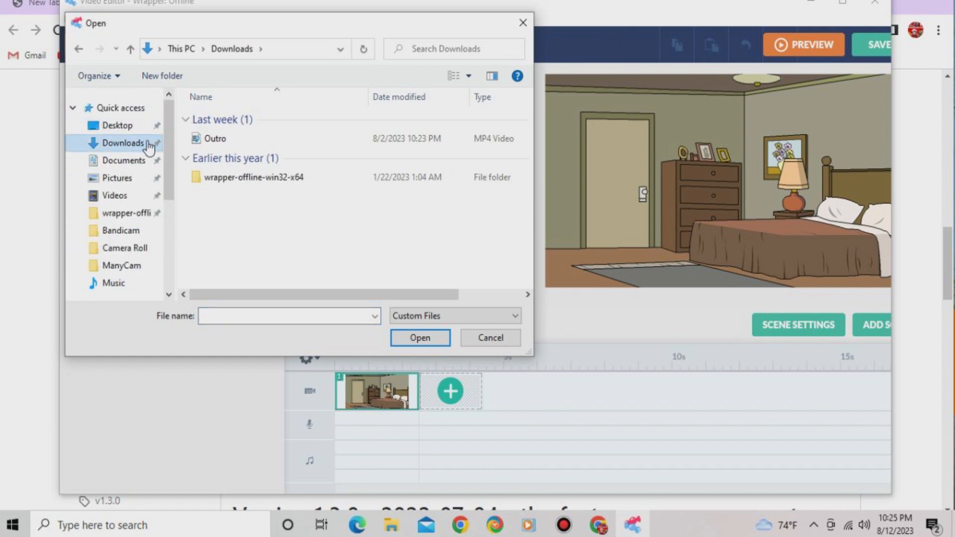
mouse_move(127, 209)
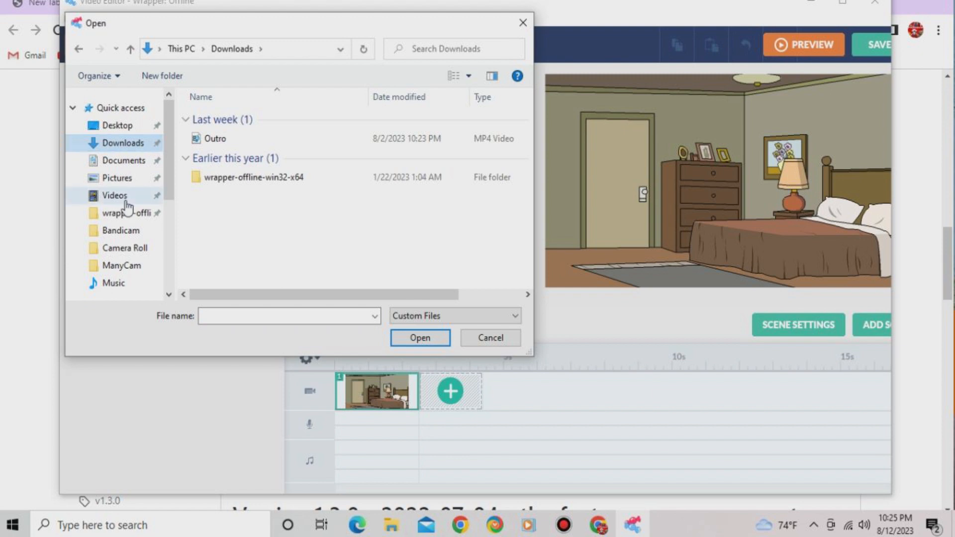
click(114, 195)
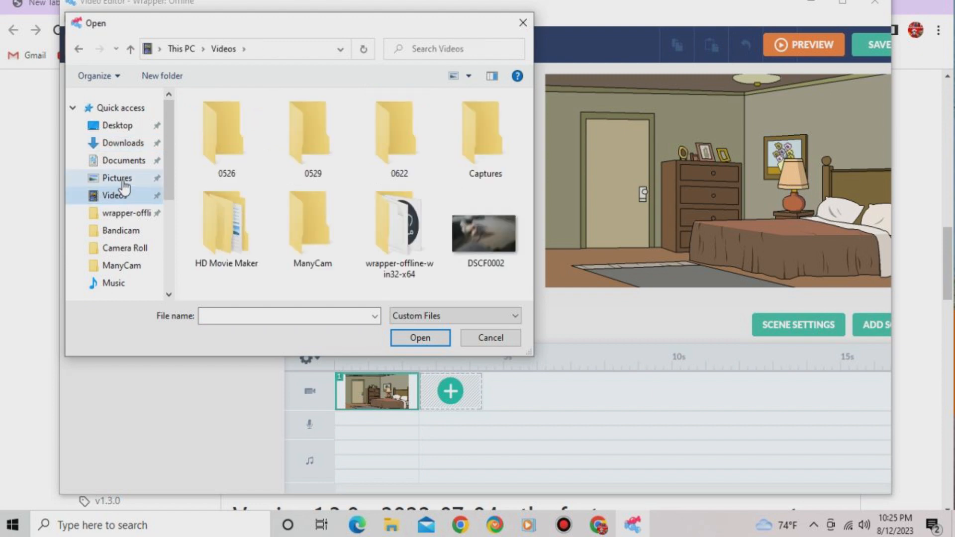
click(116, 178)
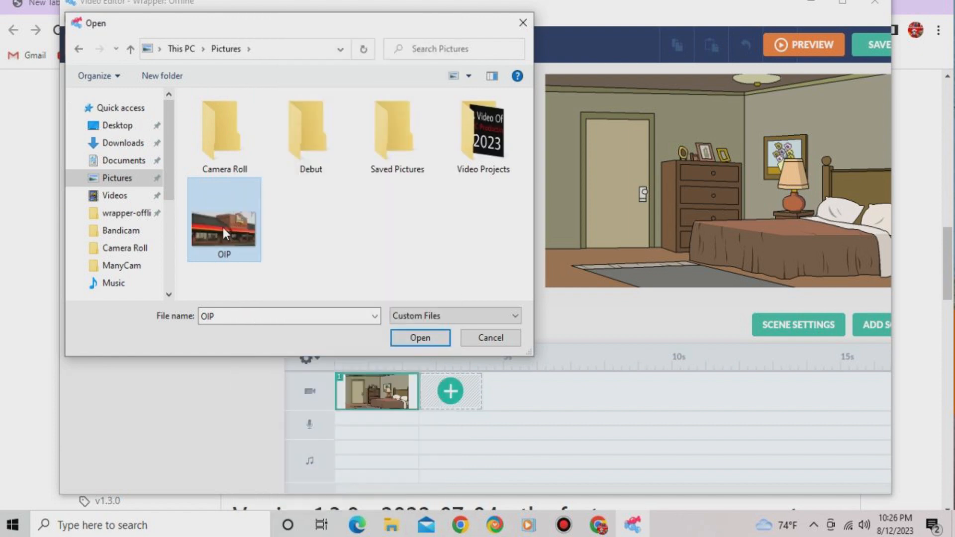
click(420, 338)
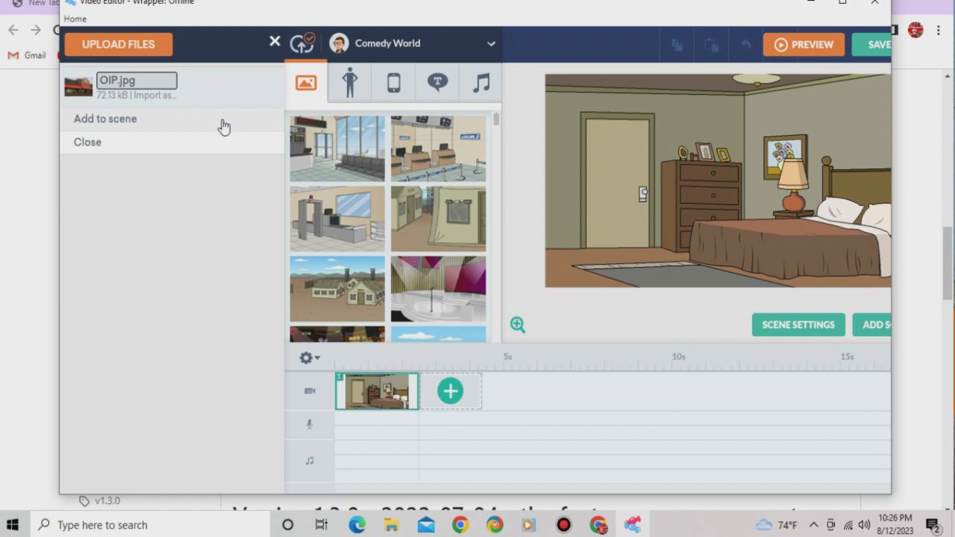
Step: Add the imported OIP.jpg photo to the first scene as its background
click(105, 119)
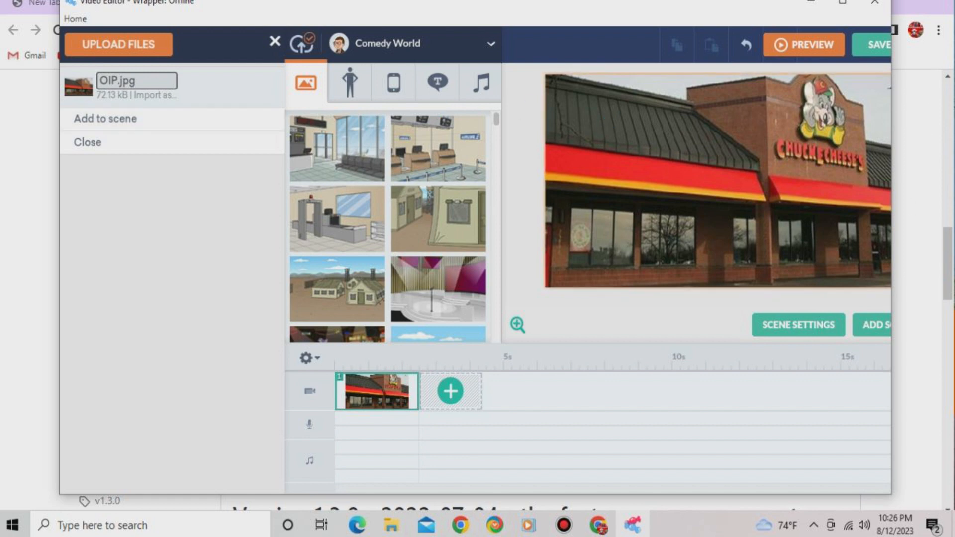
click(337, 148)
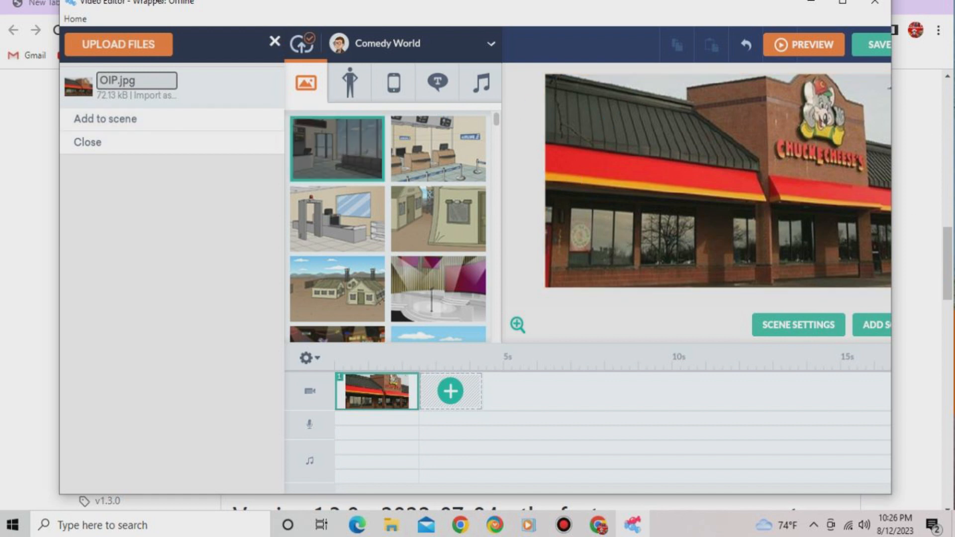